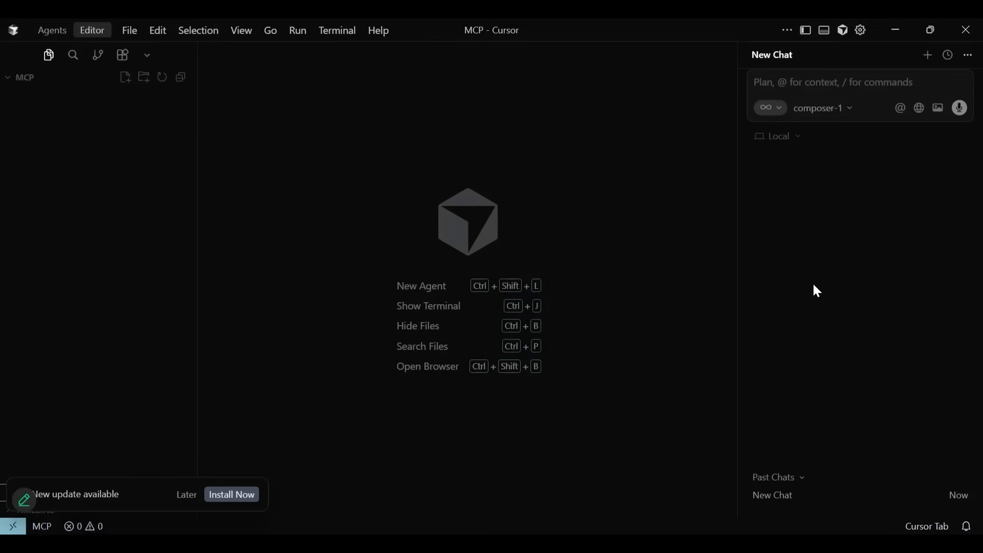
- Create the MCP-Server and MCP-Client folders and begin a chat prompt about the API folder
click(821, 108)
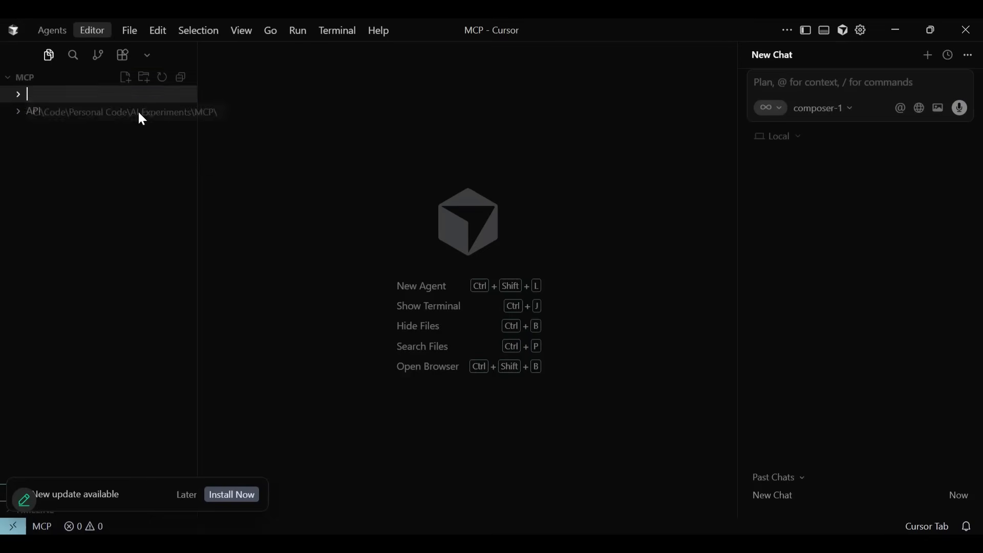
text(MCP-)
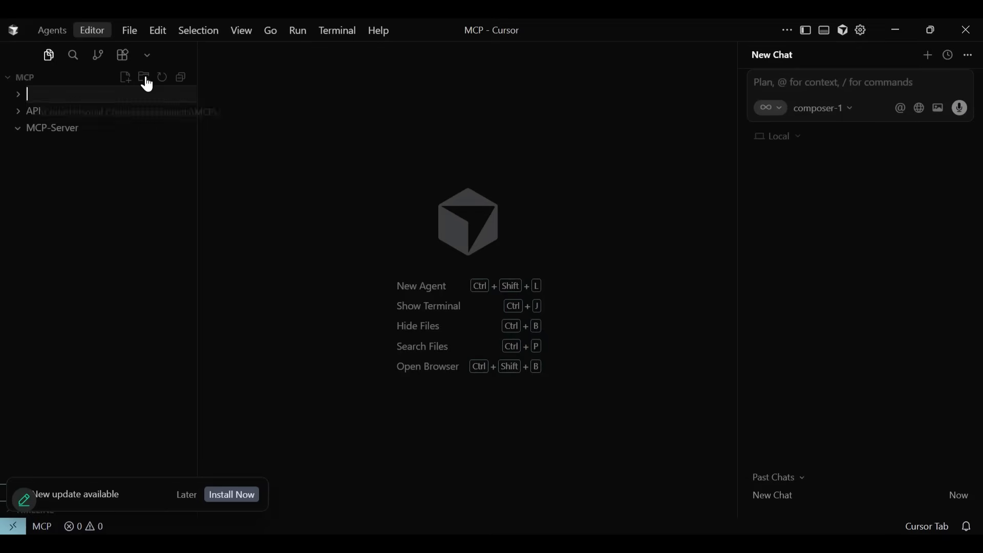
text(MCP-Client)
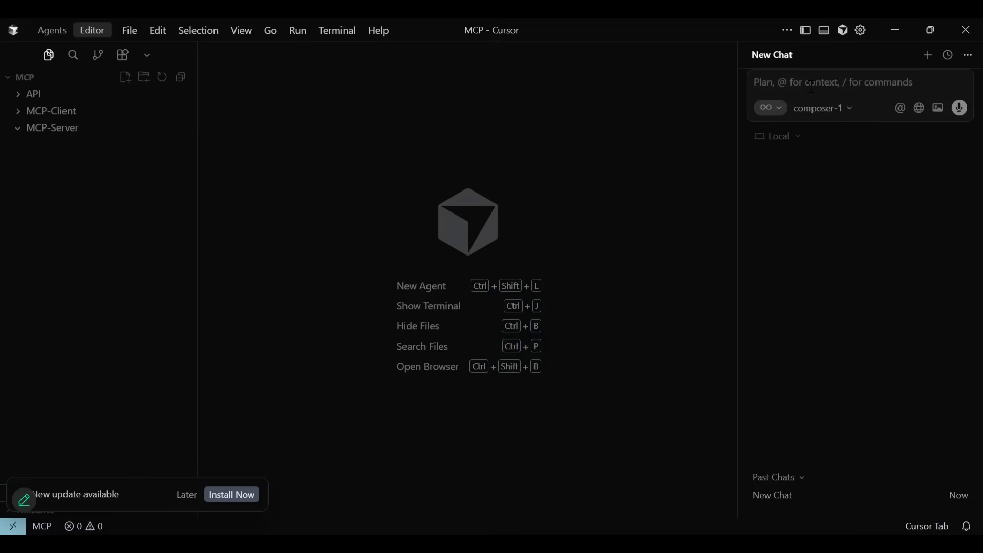
text(In the MCP)
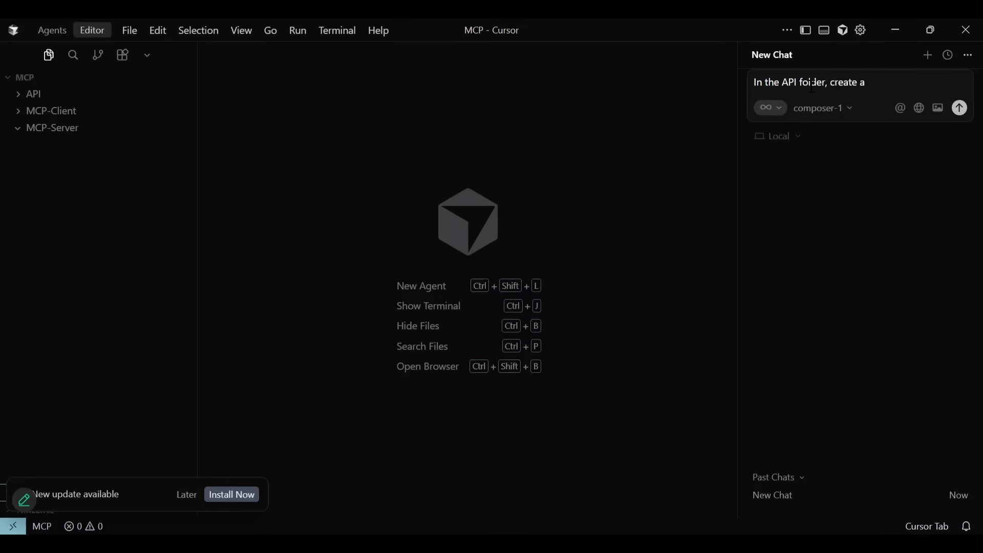
- Request a Python FastAPI weather API for 3 cities with temperature and 5-day forecast endpoints
text(sample API with)
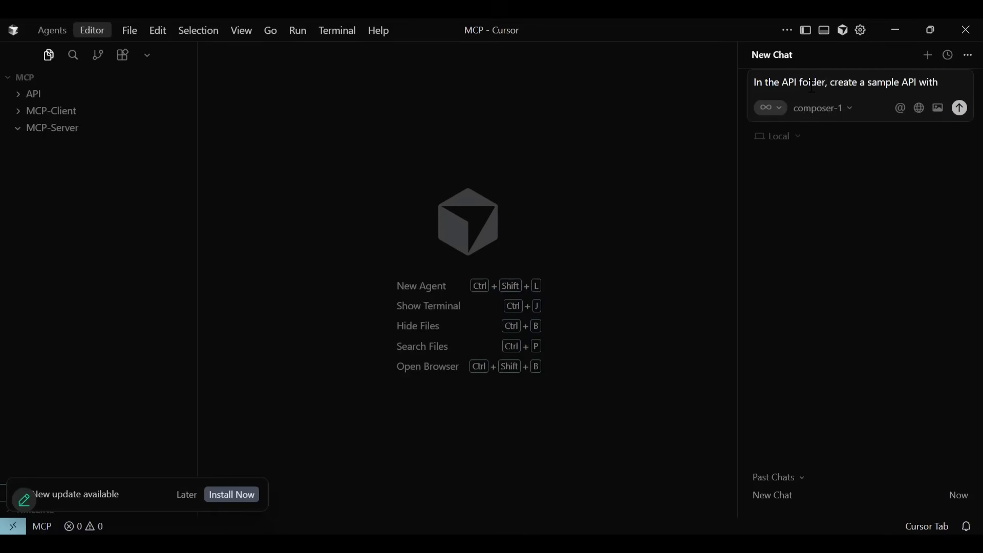
text(sample wheather data for 3 cities in US. We need two API e)
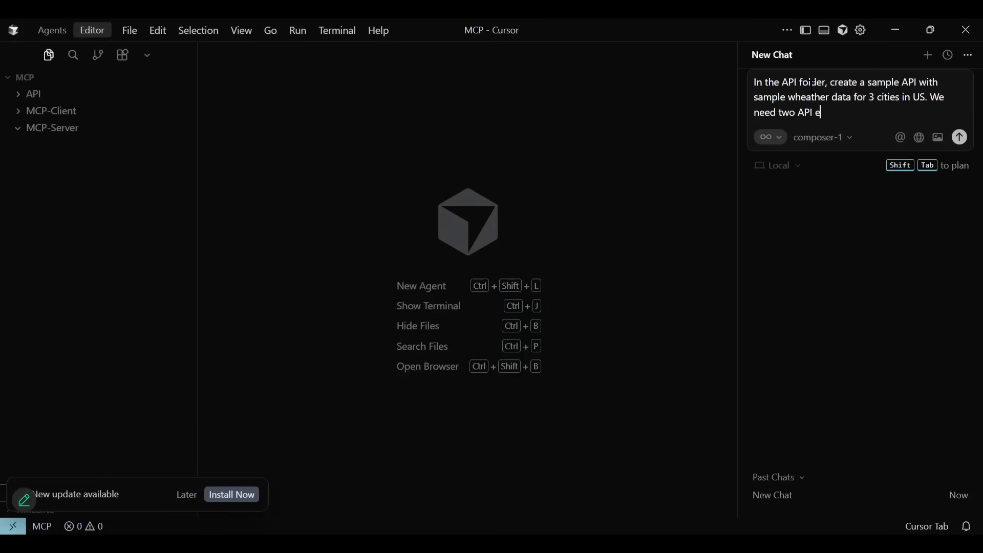
text(ndpoints. One that returns the temperature given a city & another endpoin)
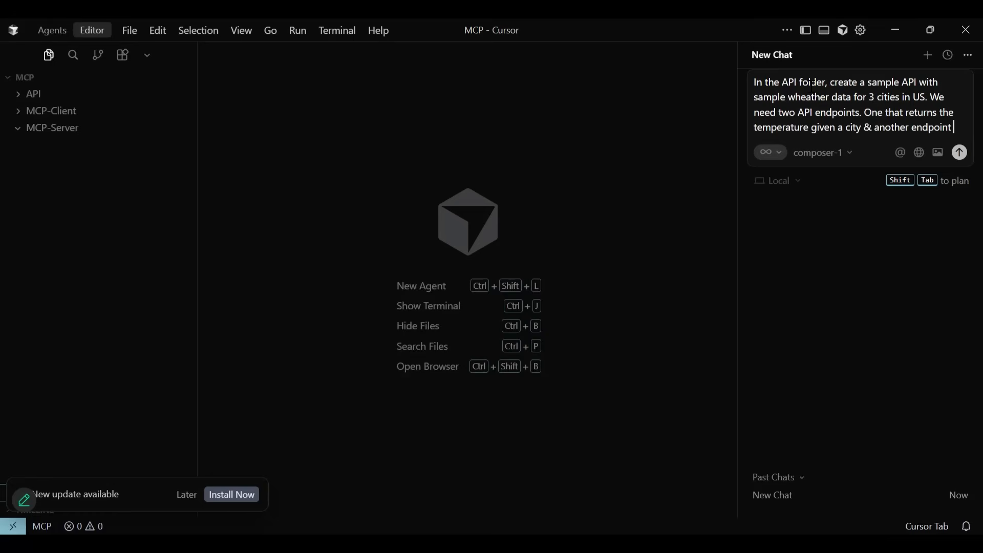
text(that can return a)
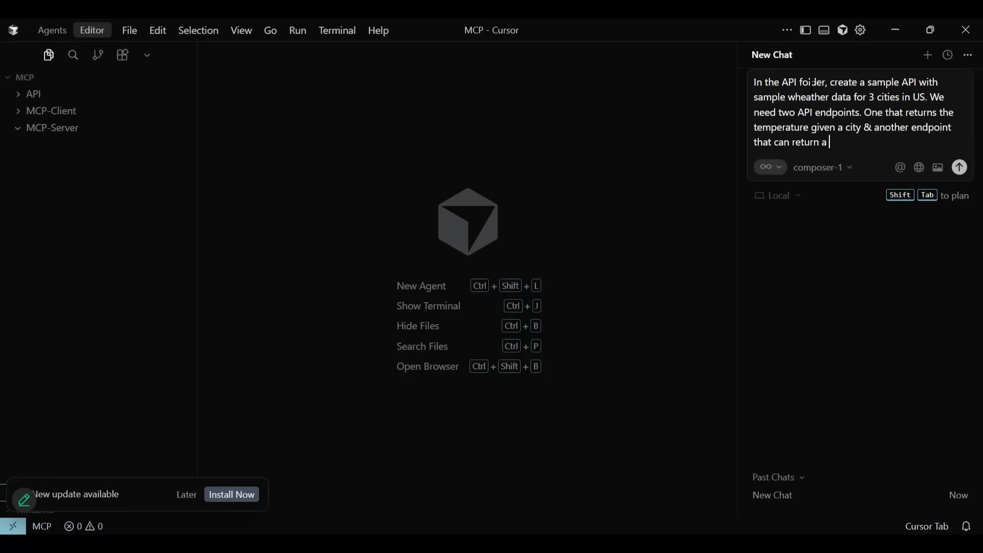
text(forecast of next 5 days.)
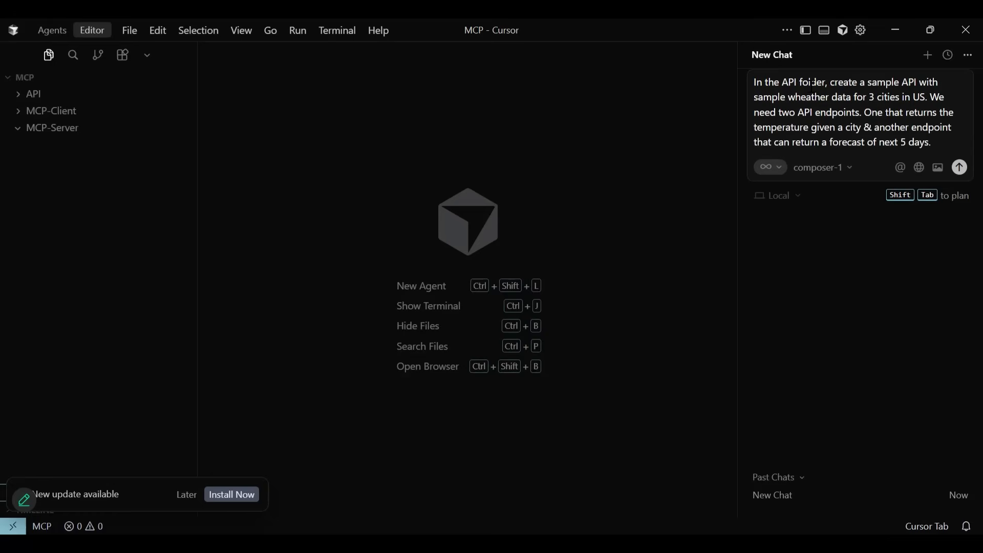
text(Lets use python & FAS)
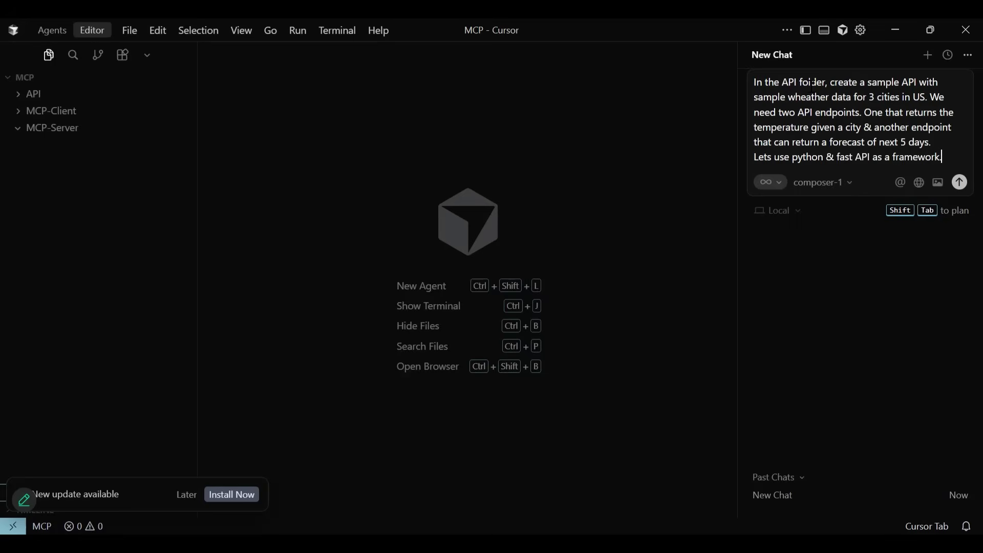
mouse_move(958, 182)
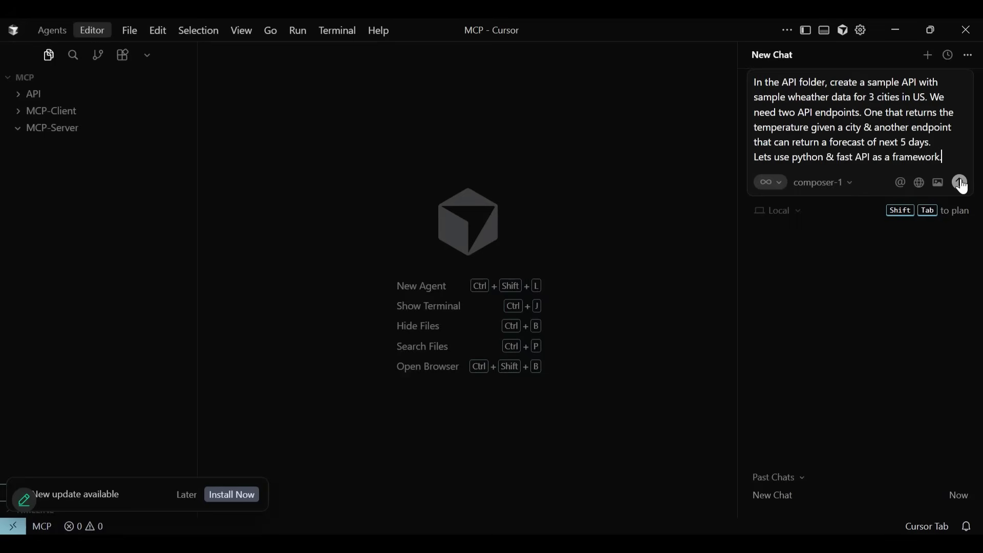
- Send the weather API request so the agent generates main.py, README.md and requirements.txt
click(960, 182)
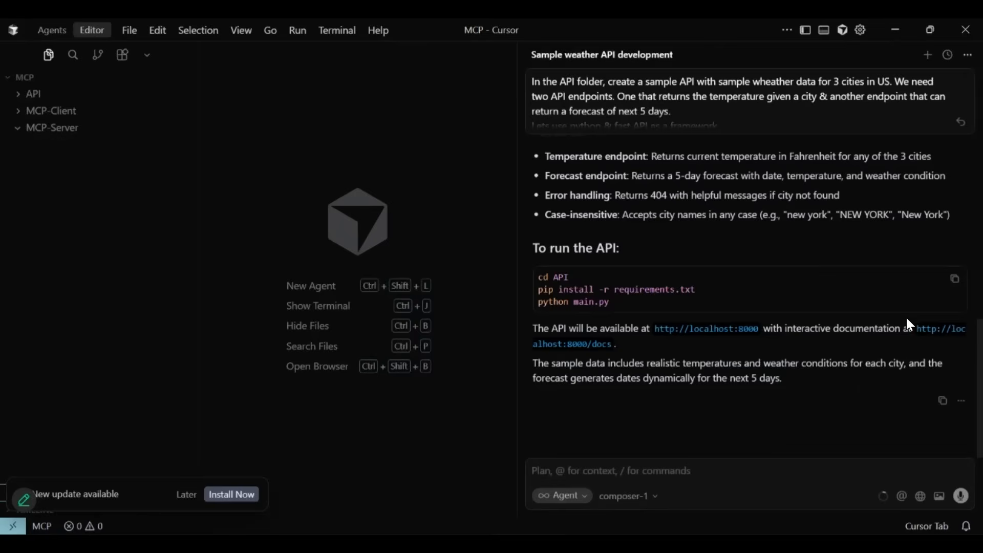
mouse_move(210, 156)
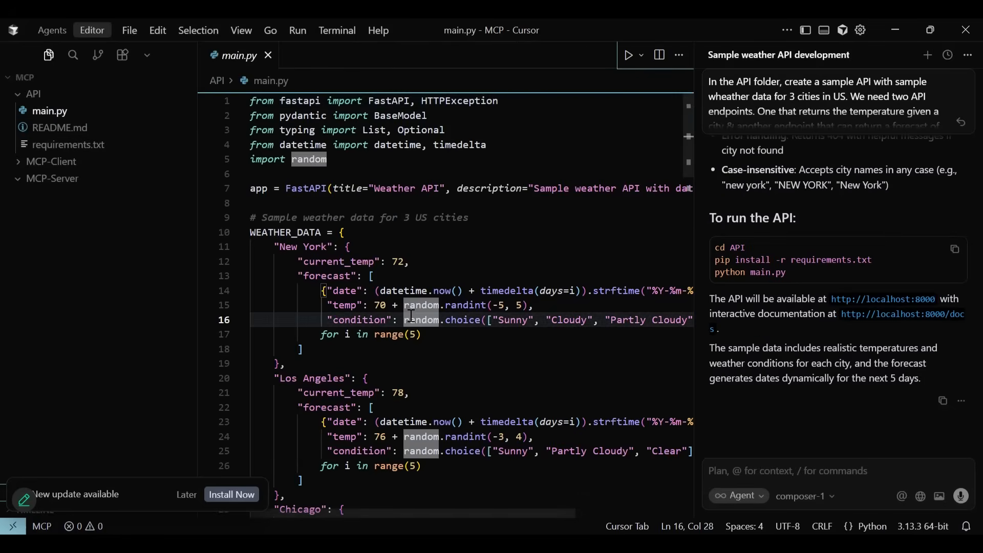
scroll(down, 3)
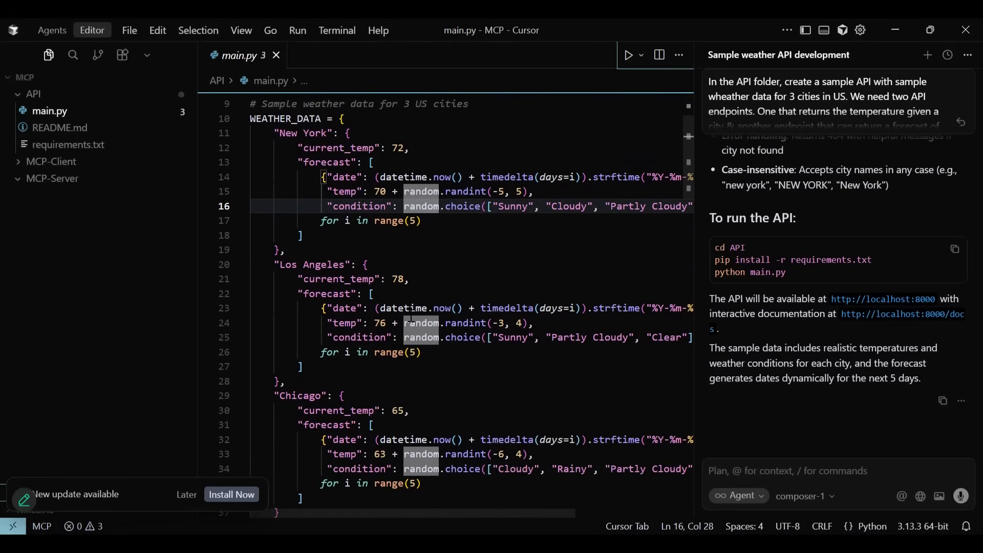
scroll(down, 3)
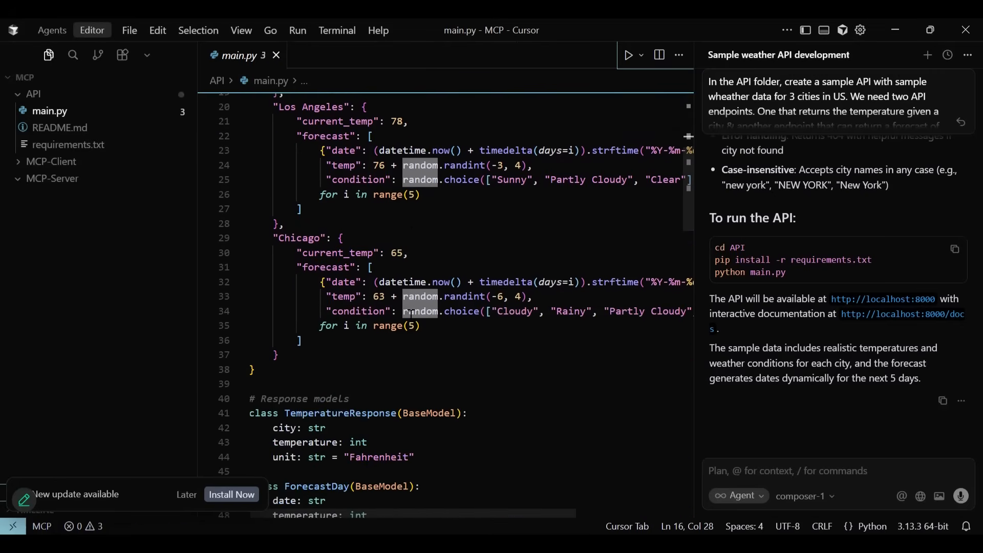
scroll(down, 3)
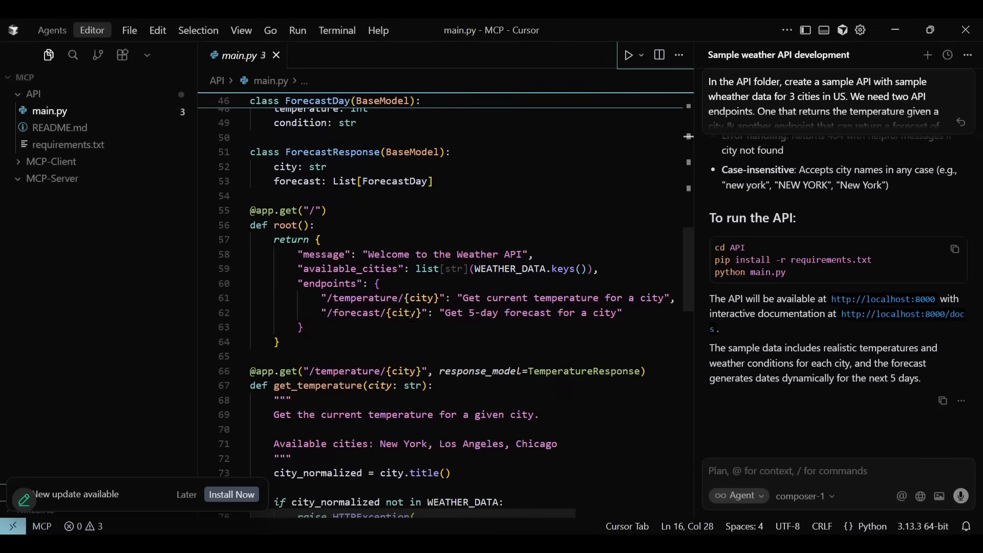
scroll(down, 3)
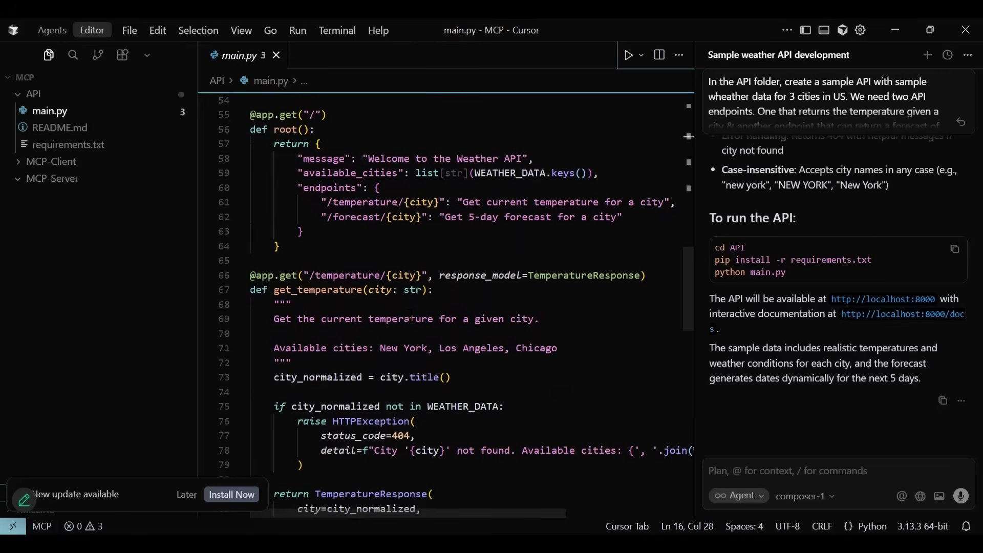
scroll(down, 3)
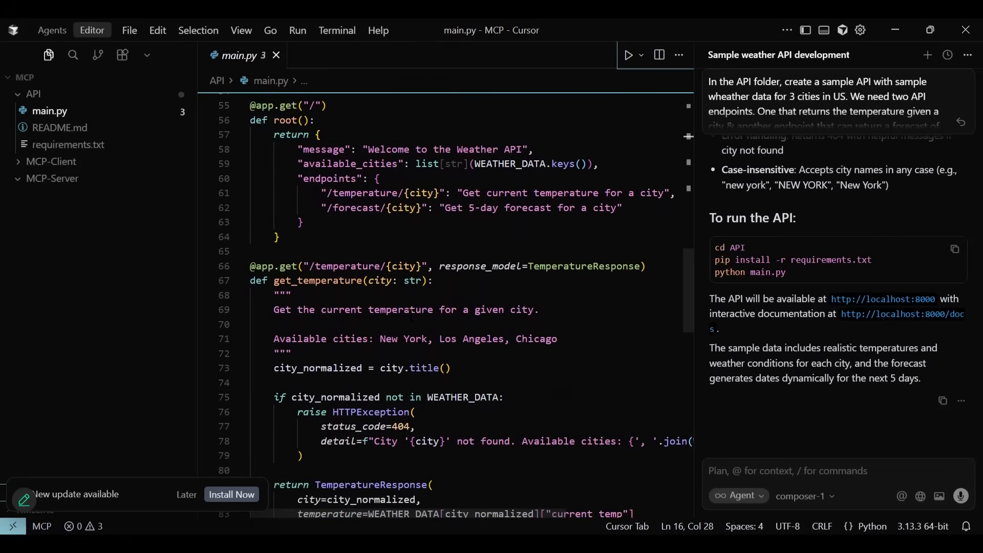
scroll(down, 3)
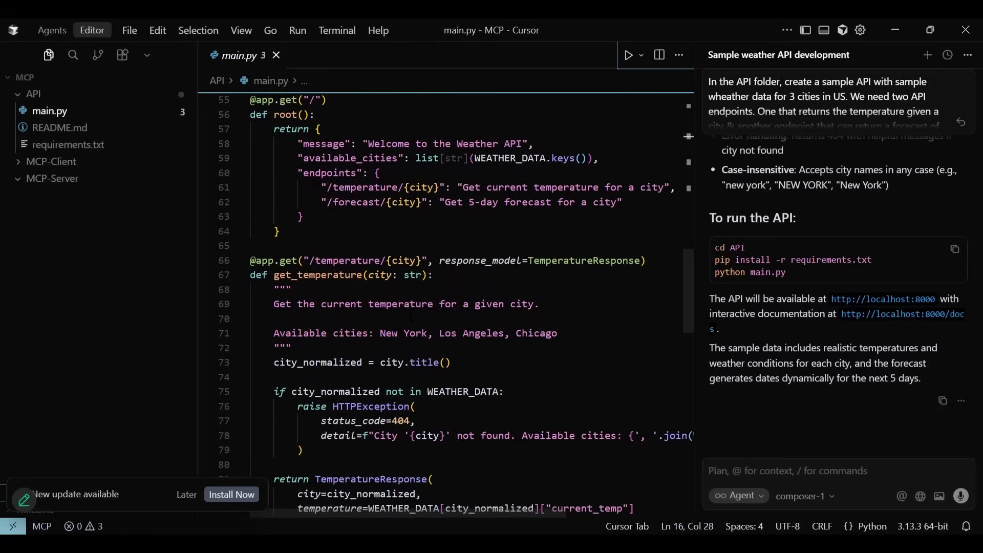
scroll(down, 3)
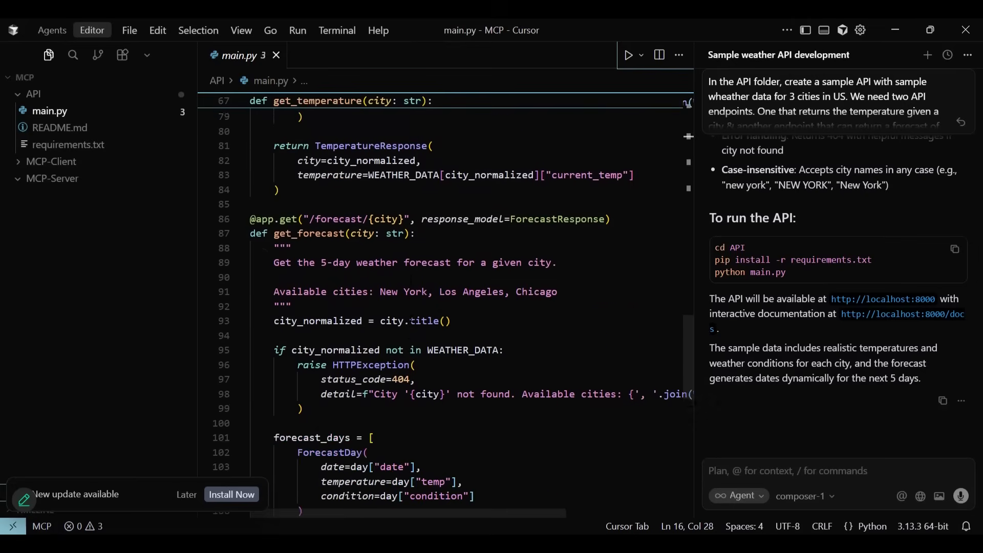
scroll(down, 3)
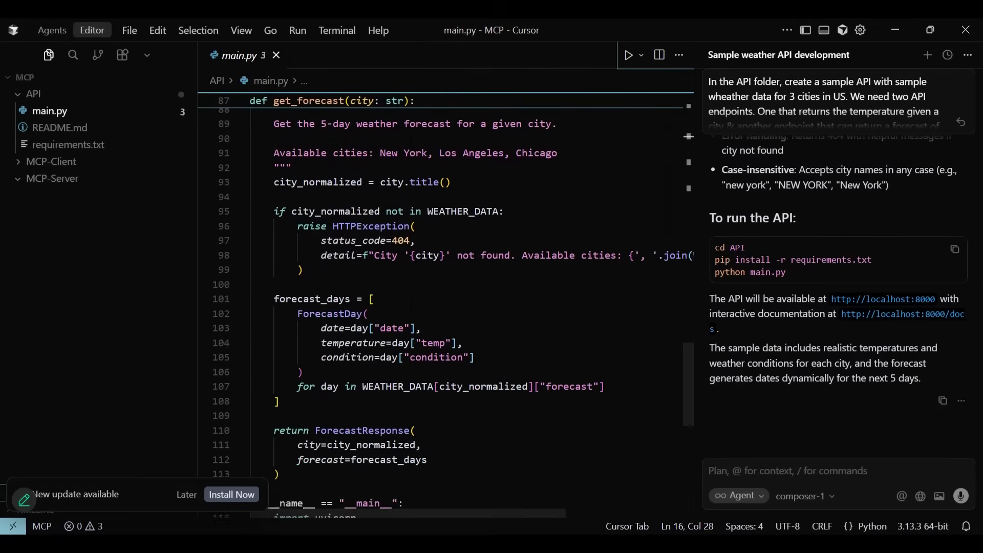
scroll(down, 3)
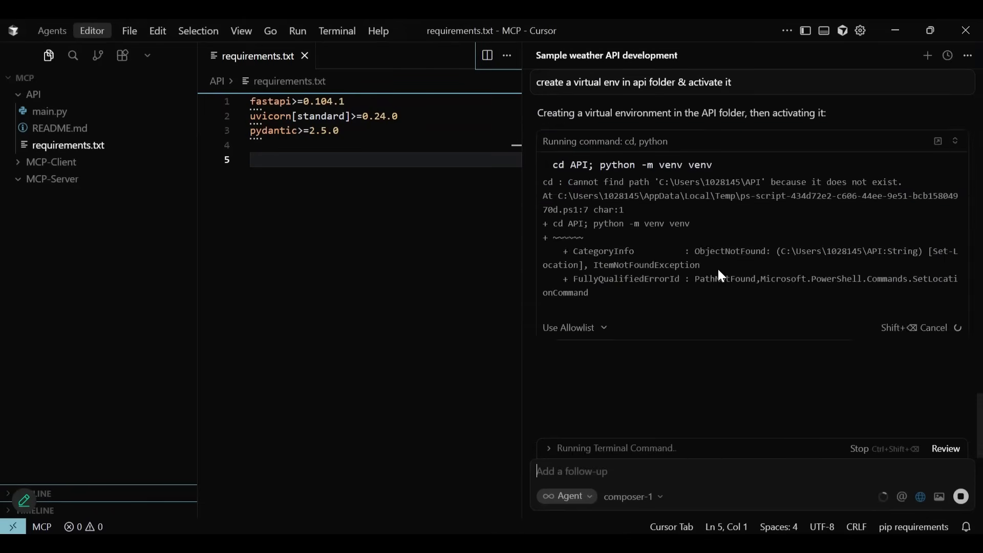
mouse_move(770, 307)
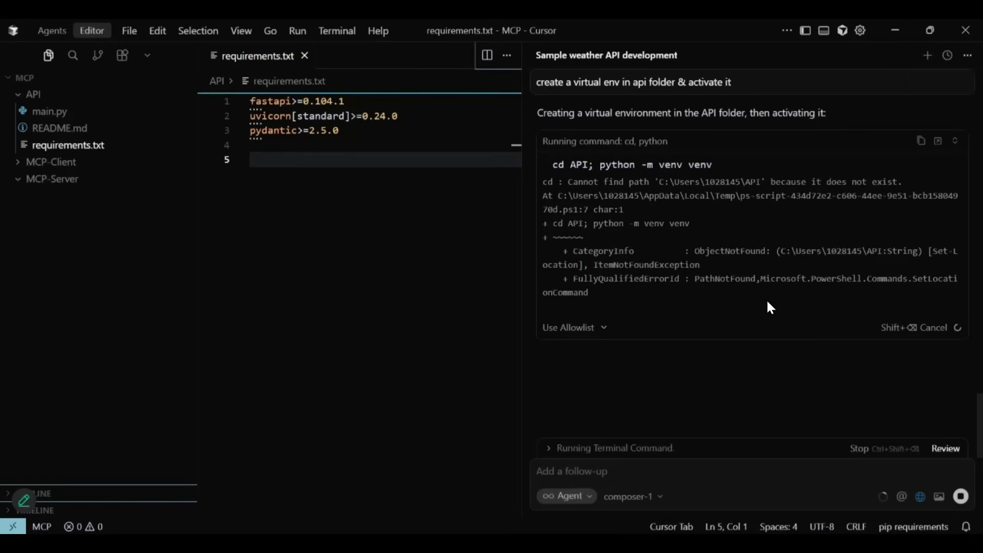
- Approve the agent's venv creation and Python version check, then request installing the requirements
click(572, 471)
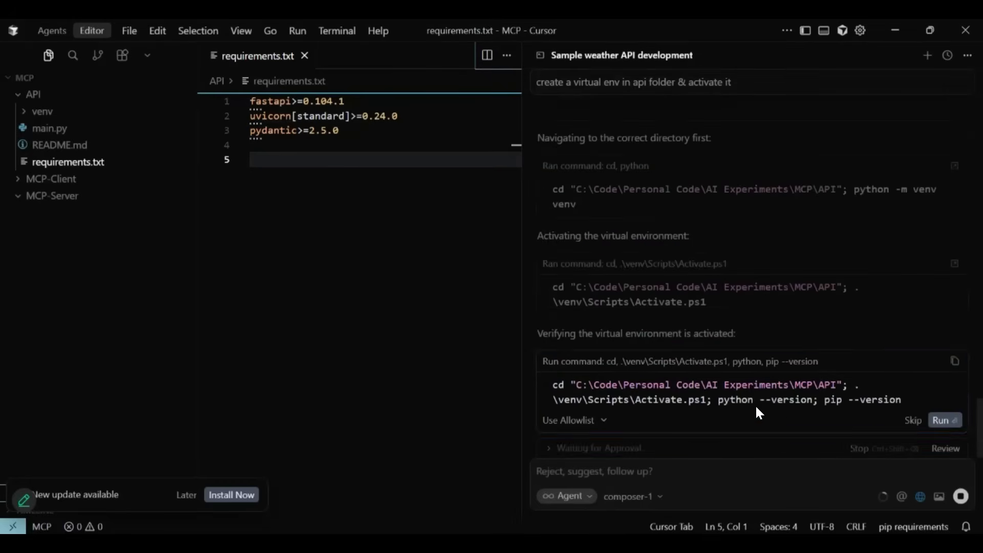
click(941, 420)
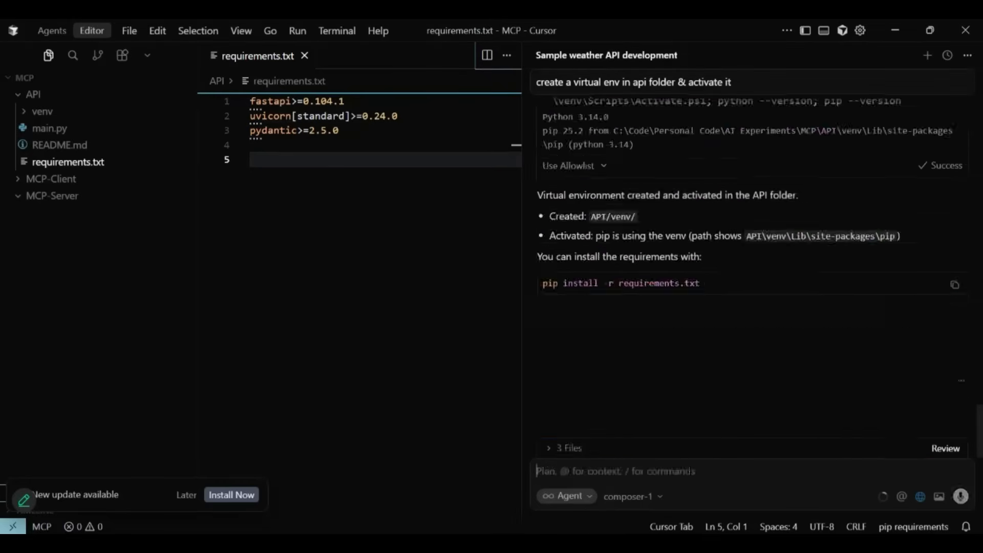
text(install the requirements in the e)
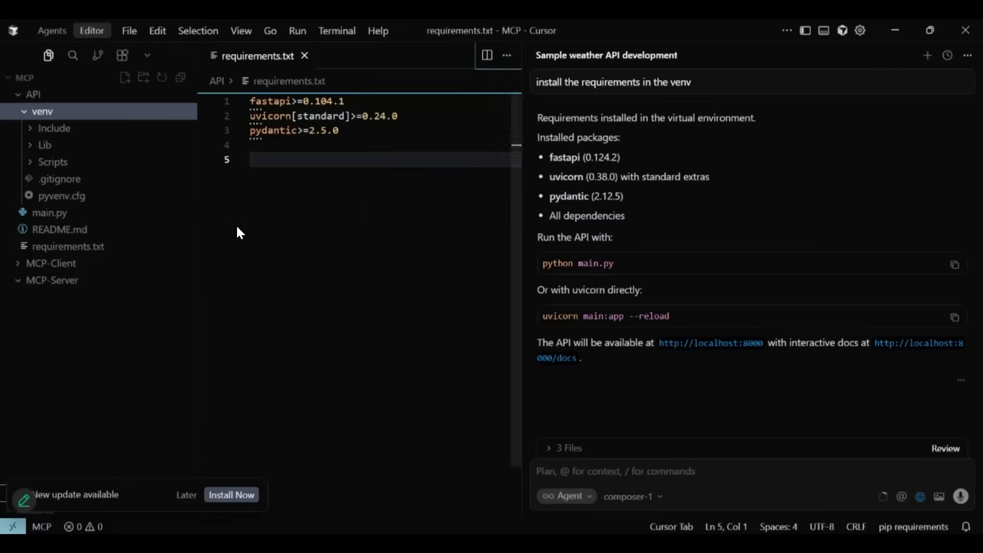
mouse_move(727, 383)
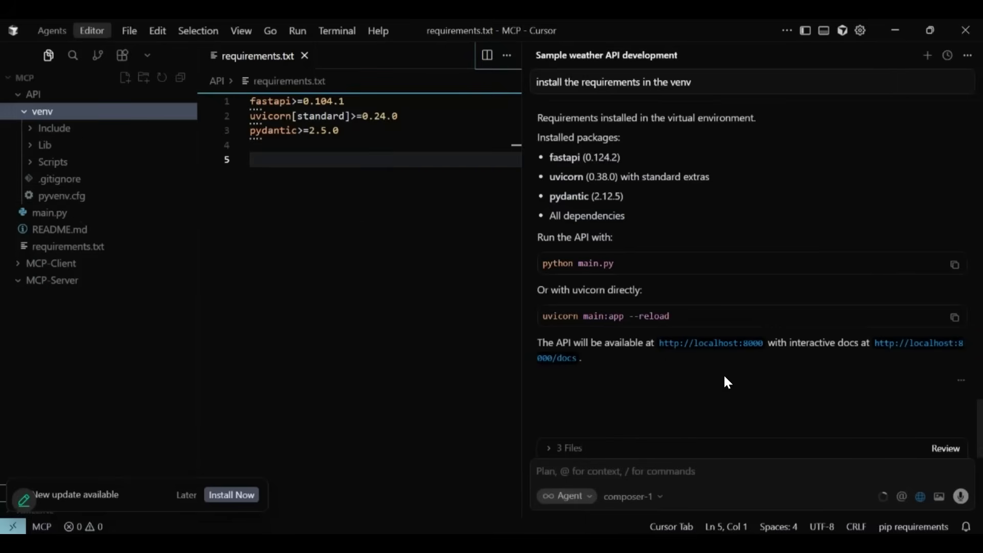
- Ask the agent to start the API server and approve the uvicorn auto-reload command
text(start)
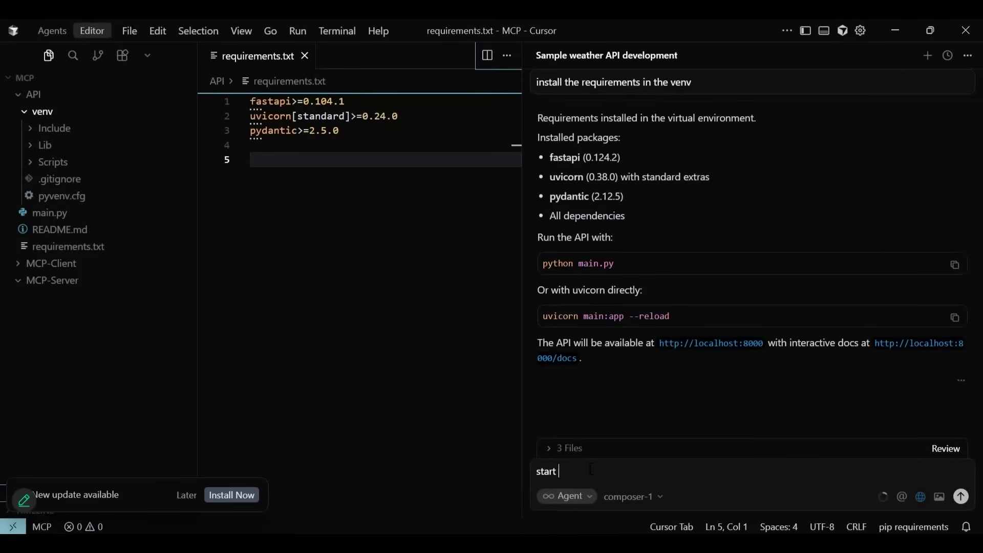
text(the)
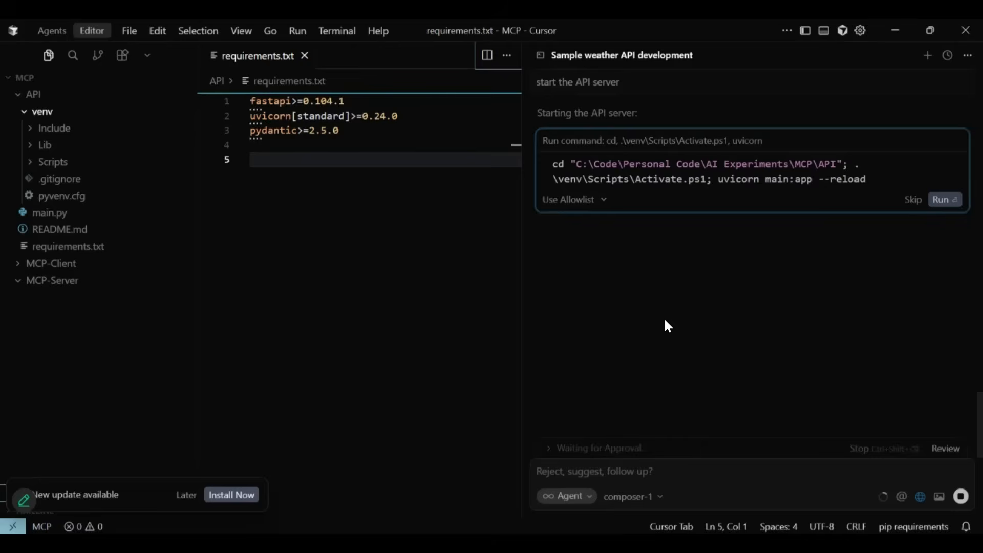
click(943, 199)
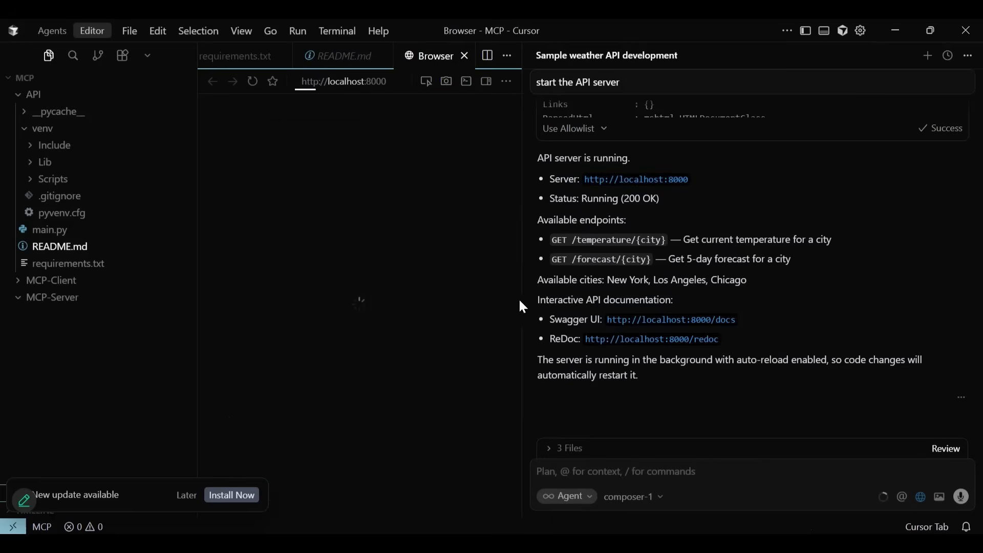
- View localhost:8000's welcome JSON, check routes in main.py, and try temperature/Chicago
click(427, 82)
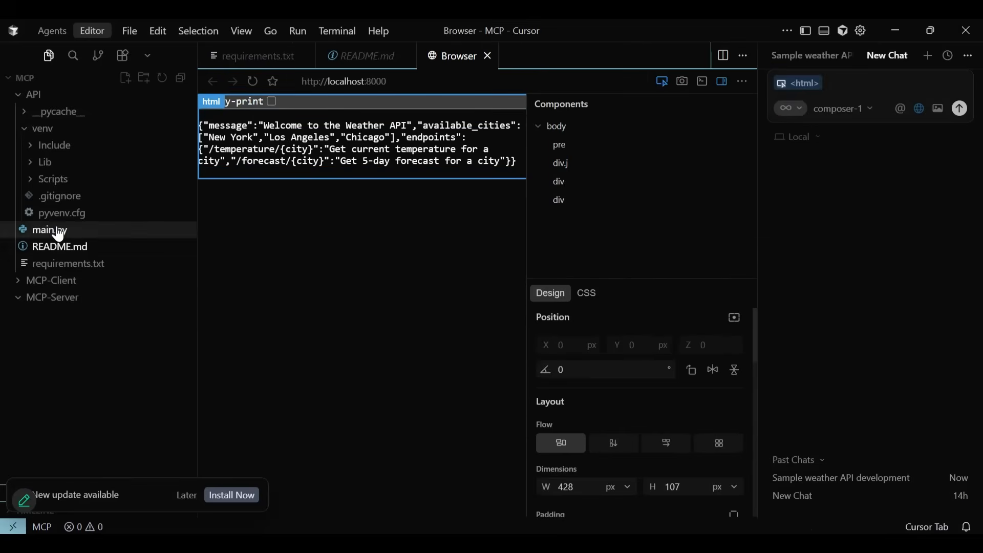
click(49, 230)
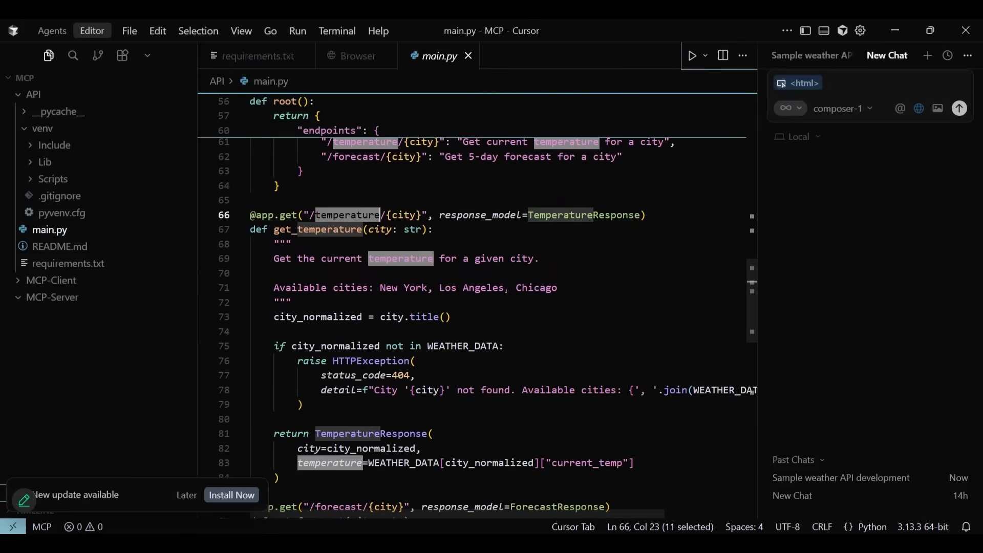
click(356, 55)
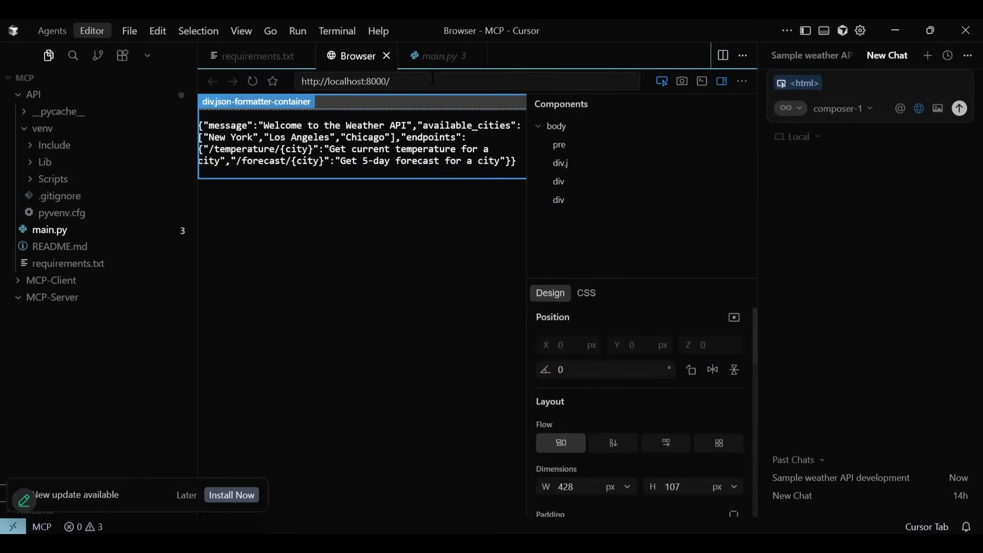
text(temperature/Chicago)
text(we have the sample API running under the API)
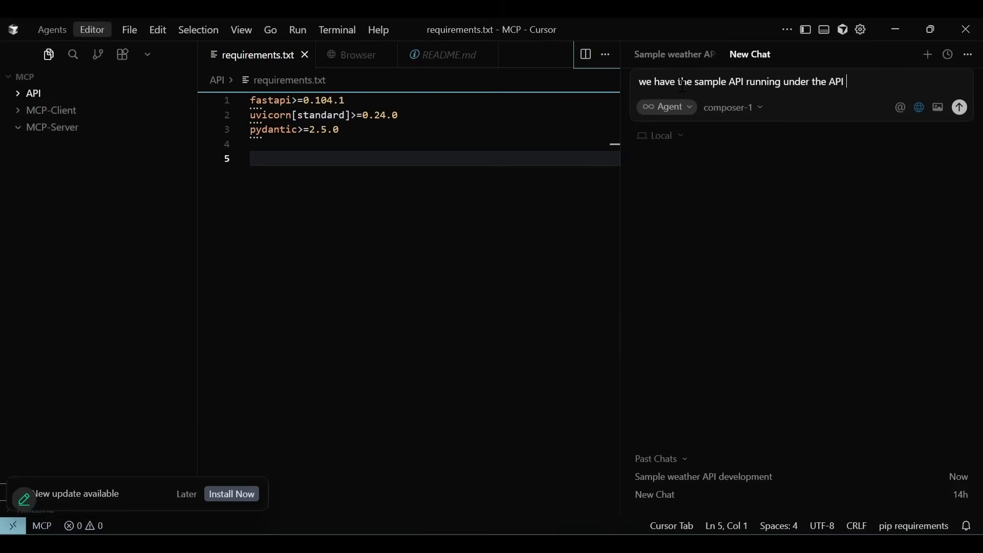
- Write a prompt to create a FastAPI-based MCP server under the "MCP server" folder
text(folder. Lets create an)
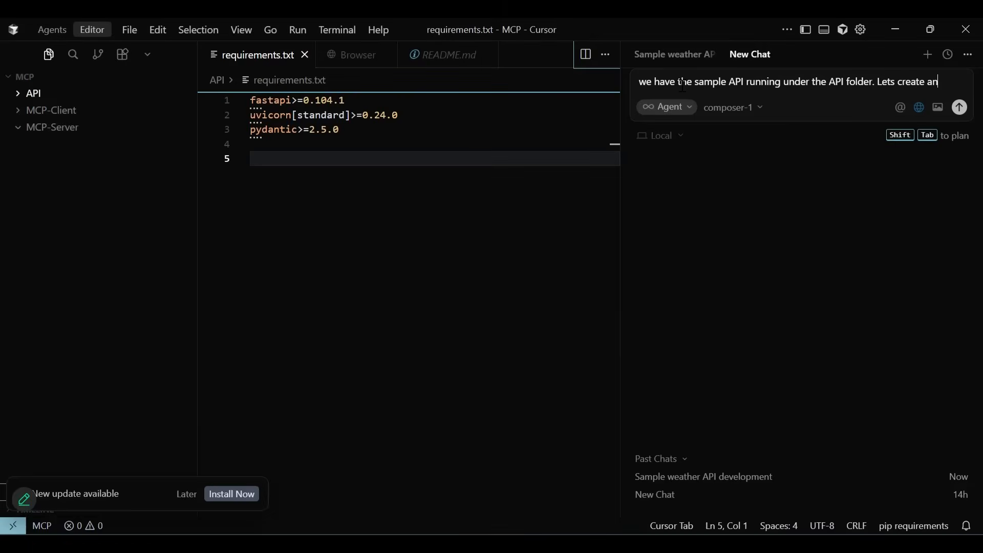
text(mCP server under the "MCP ser)
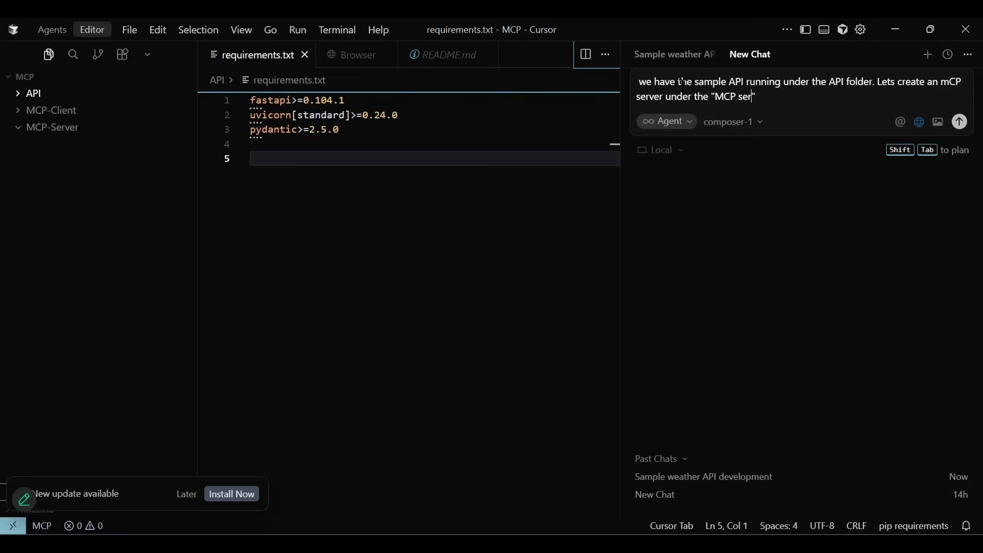
text(ver" folder. Lets use fastAPI)
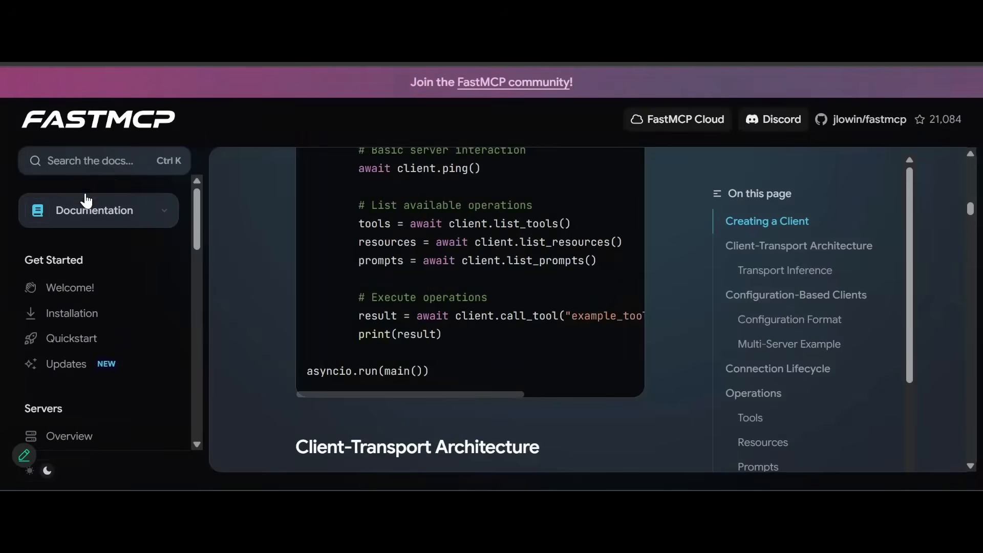
mouse_move(237, 143)
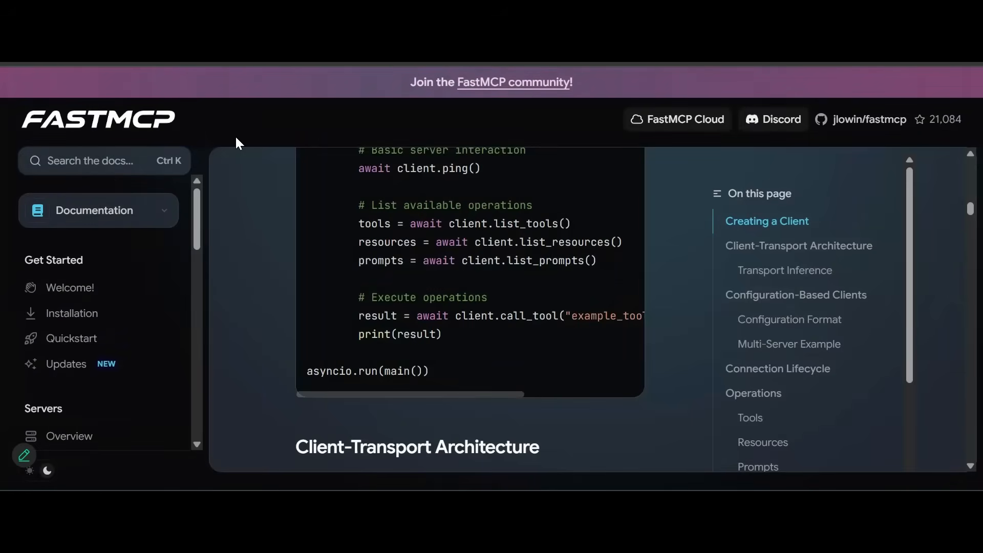
- Open FastMCP's Welcome page and scroll through its example server code
click(98, 119)
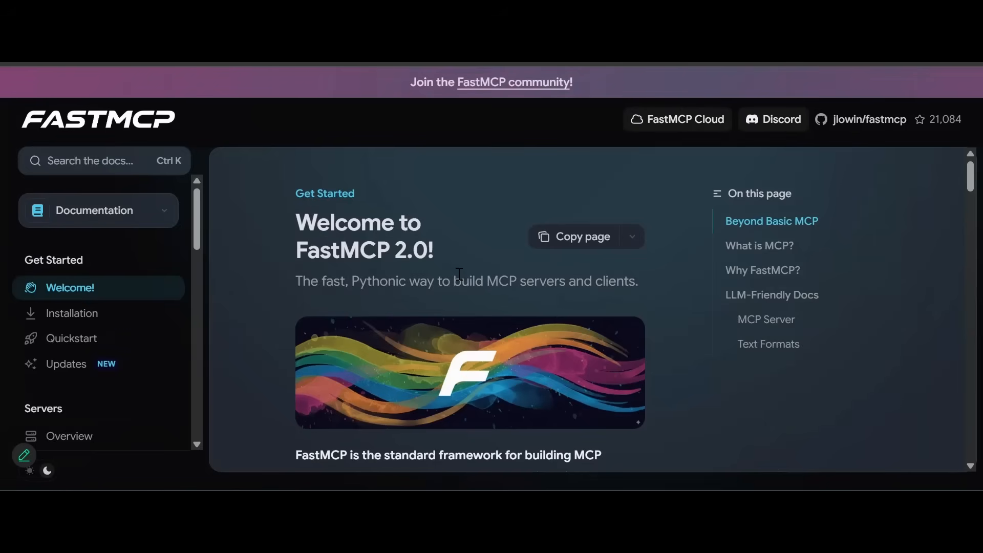
mouse_move(472, 276)
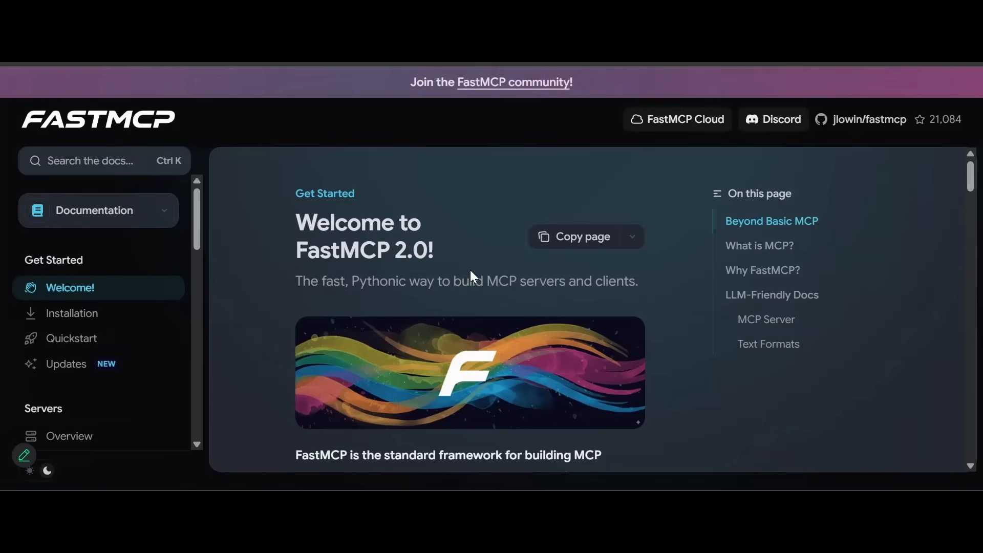
double_click(377, 231)
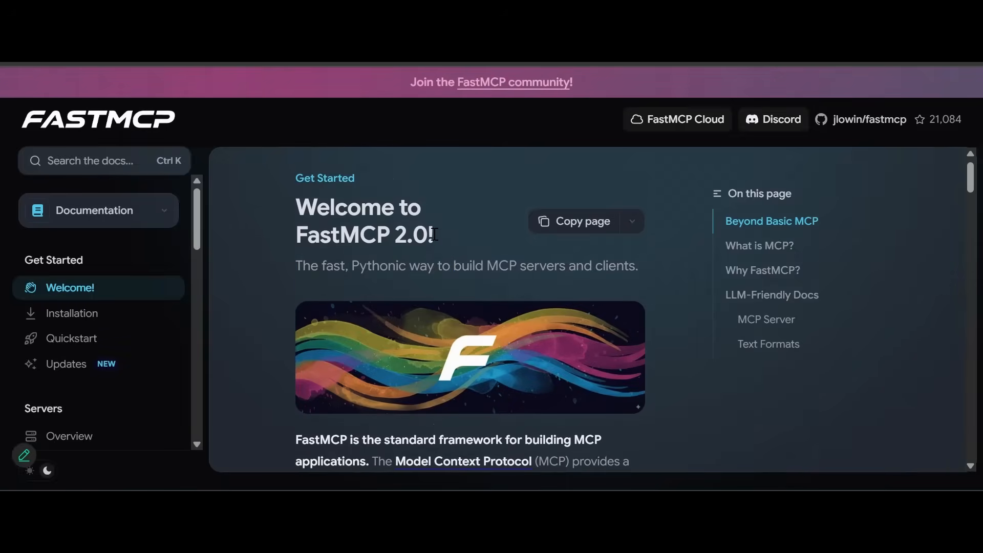
scroll(down, 3)
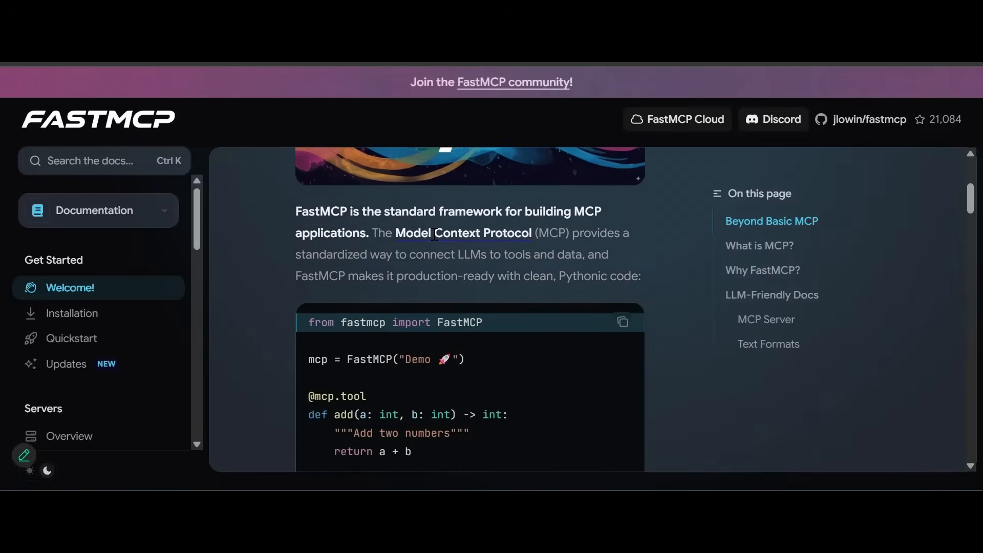
scroll(down, 3)
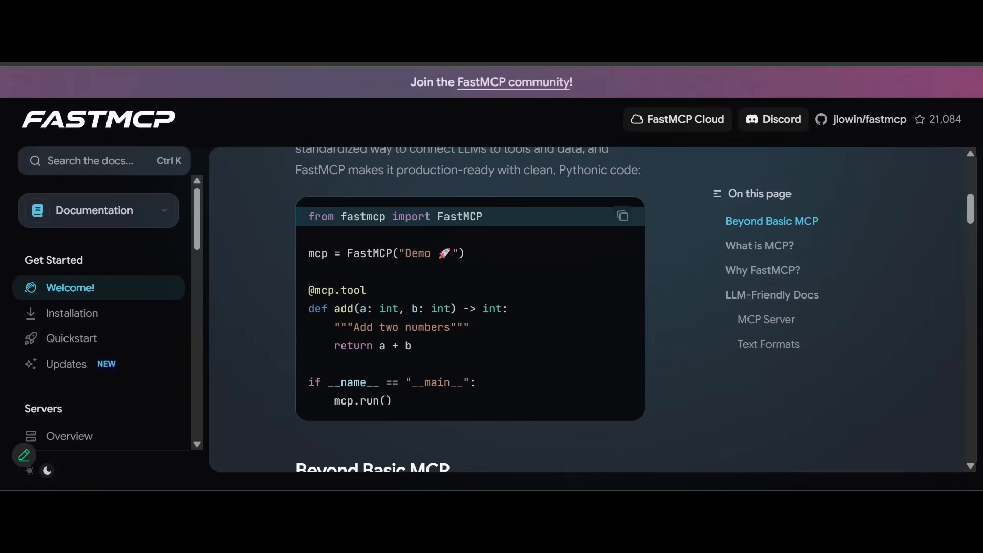
scroll(down, 3)
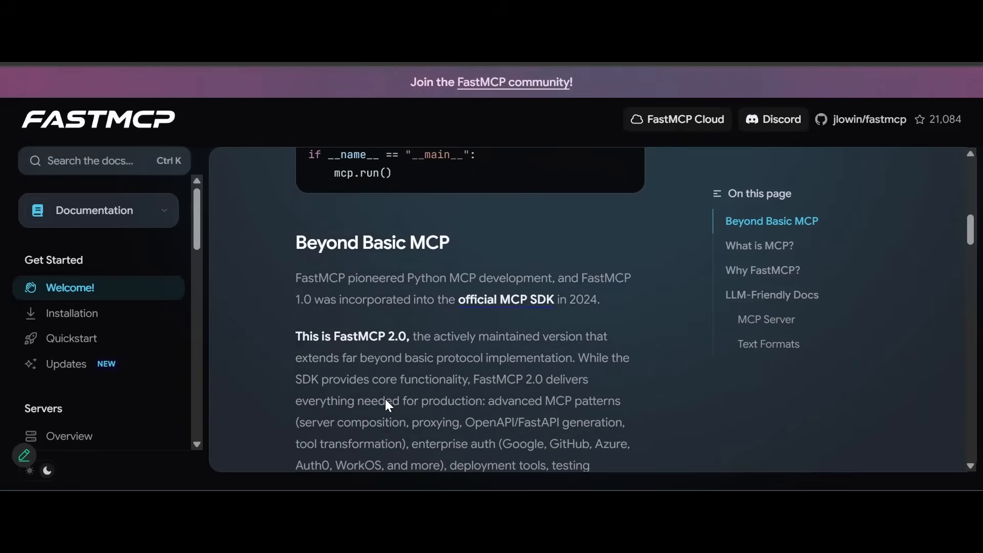
scroll(down, 3)
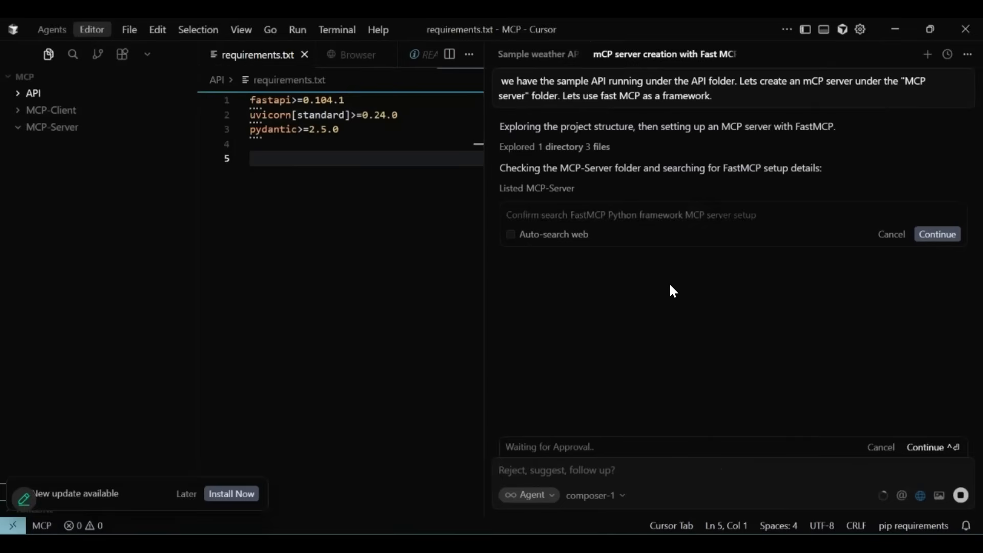
- Allow the agent's two FastMCP web searches so it can build the server files
click(936, 234)
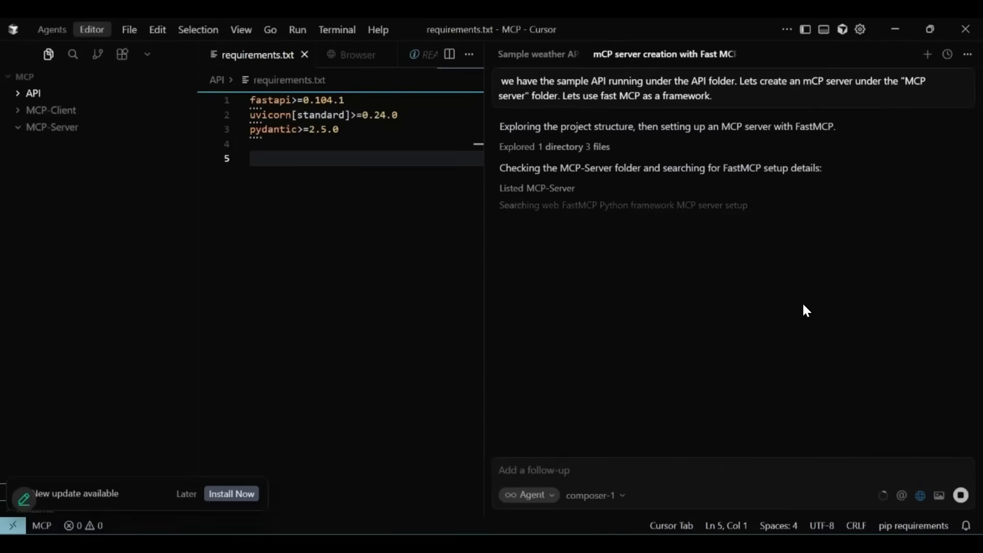
mouse_move(730, 304)
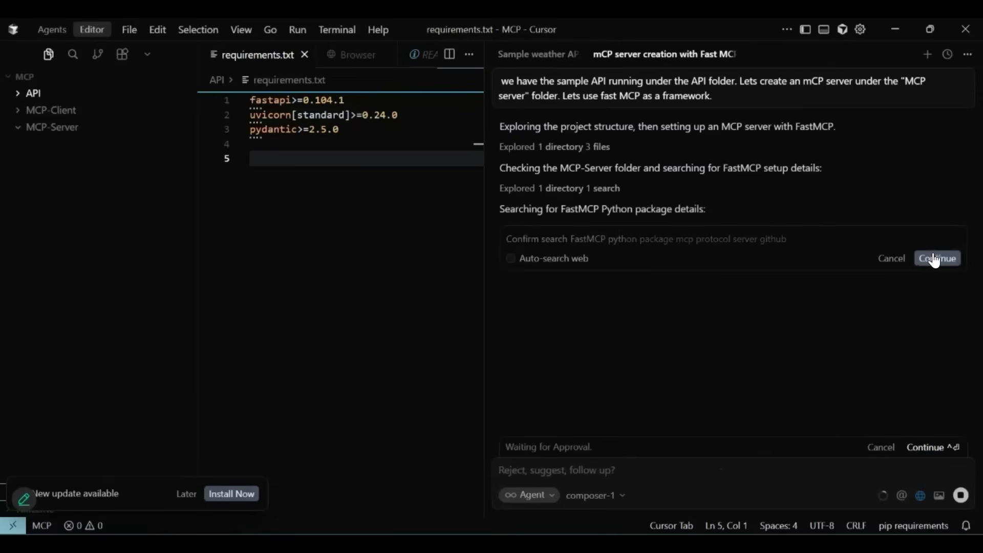
click(936, 257)
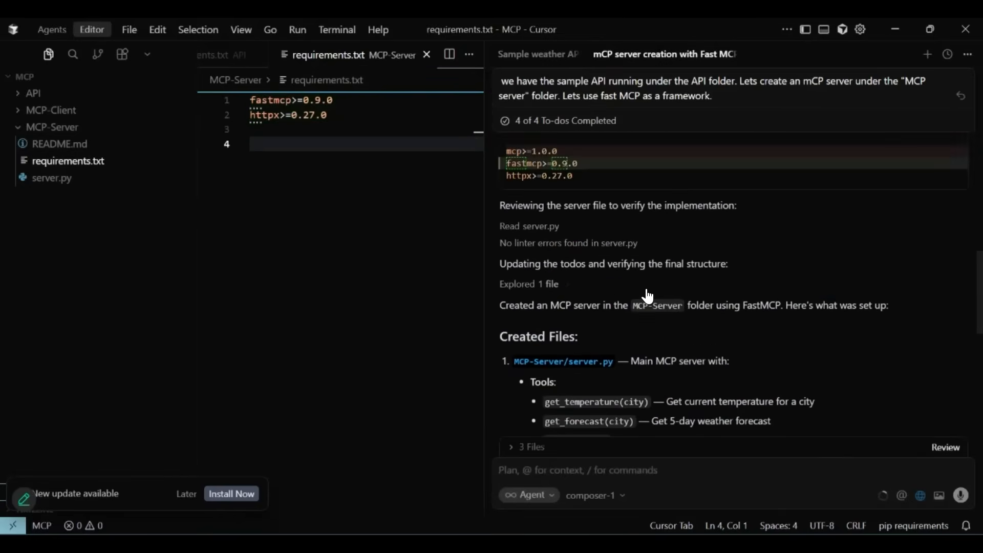
scroll(down, 3)
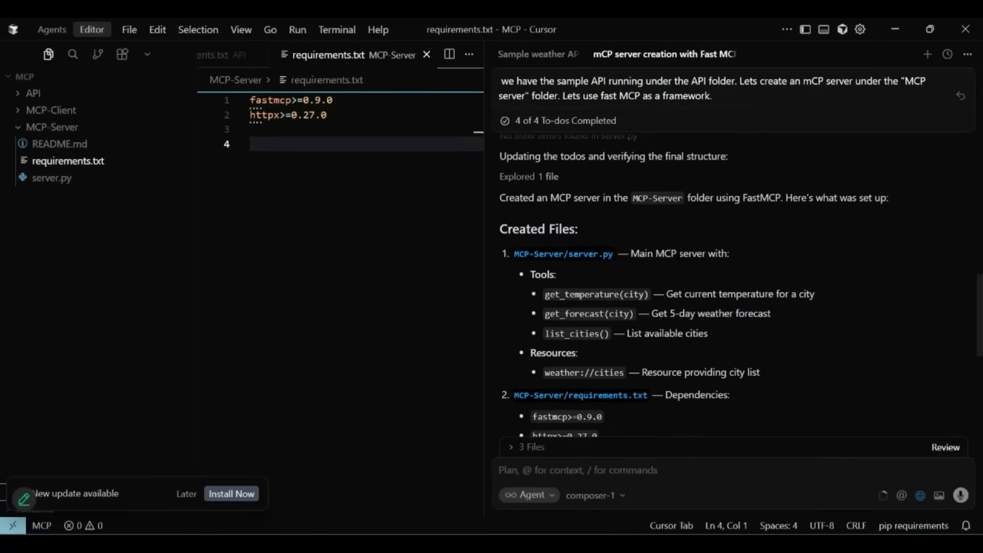
mouse_move(590, 346)
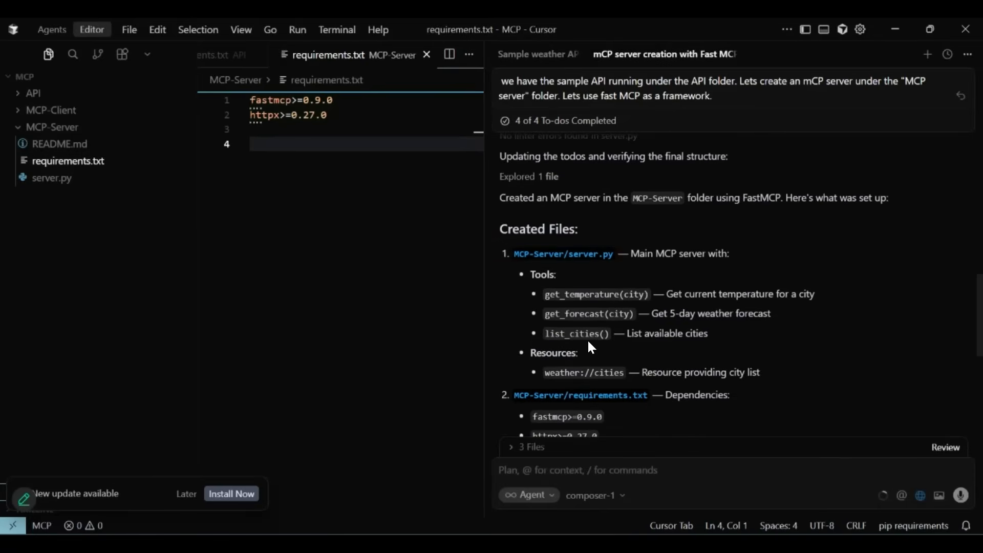
scroll(down, 3)
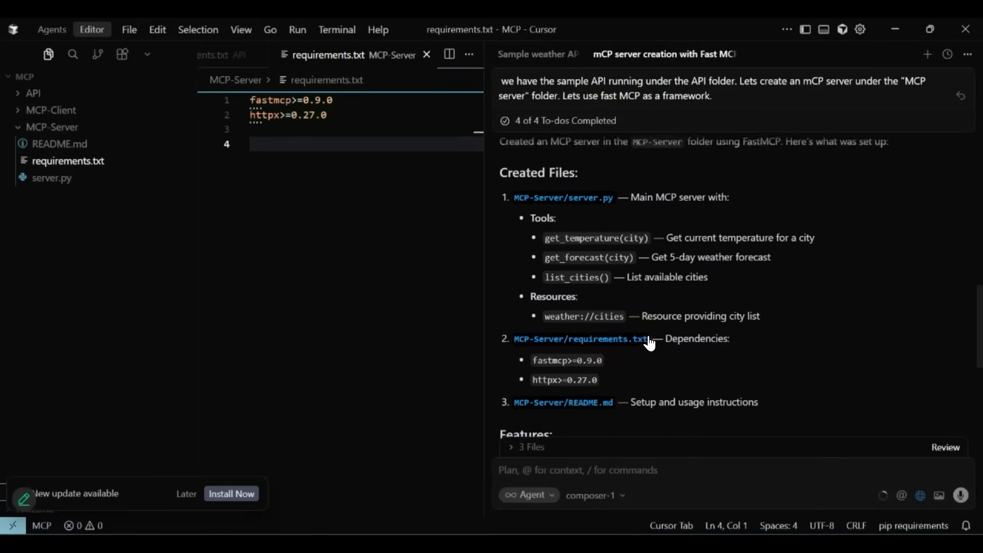
scroll(down, 3)
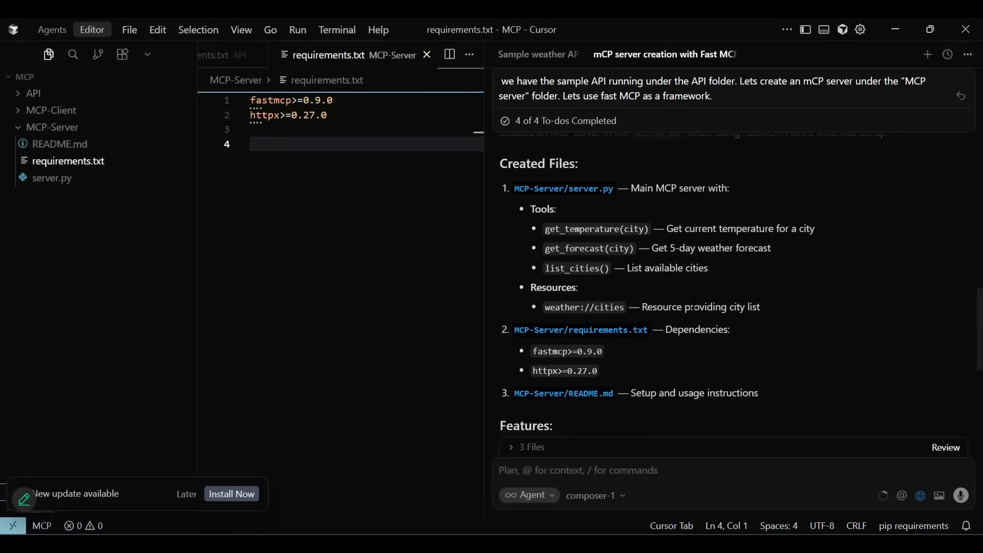
scroll(down, 3)
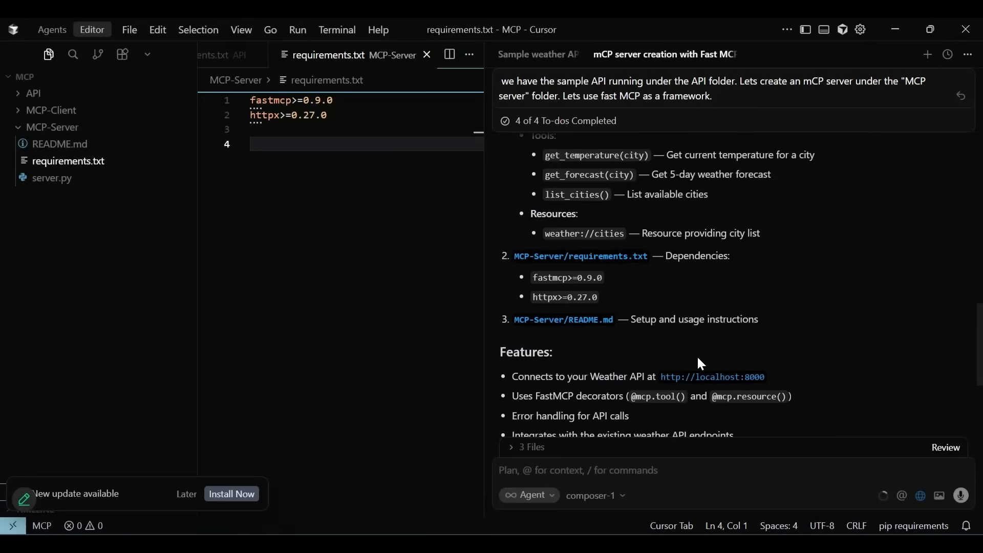
scroll(down, 3)
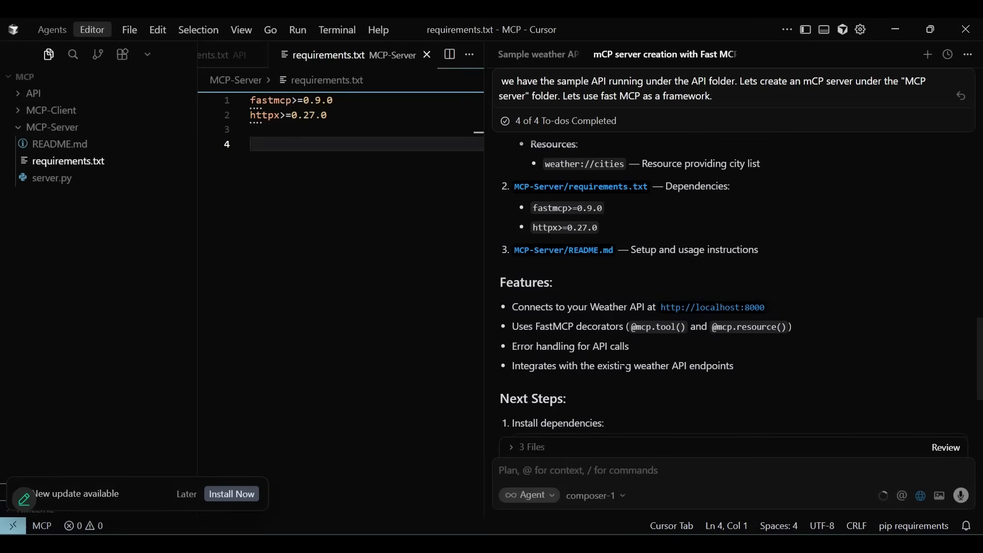
scroll(down, 3)
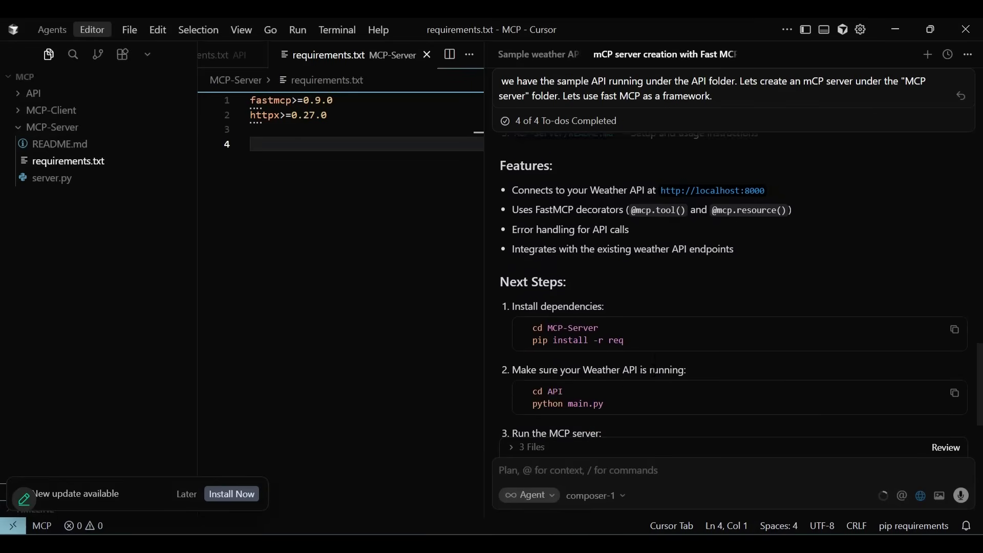
scroll(down, 3)
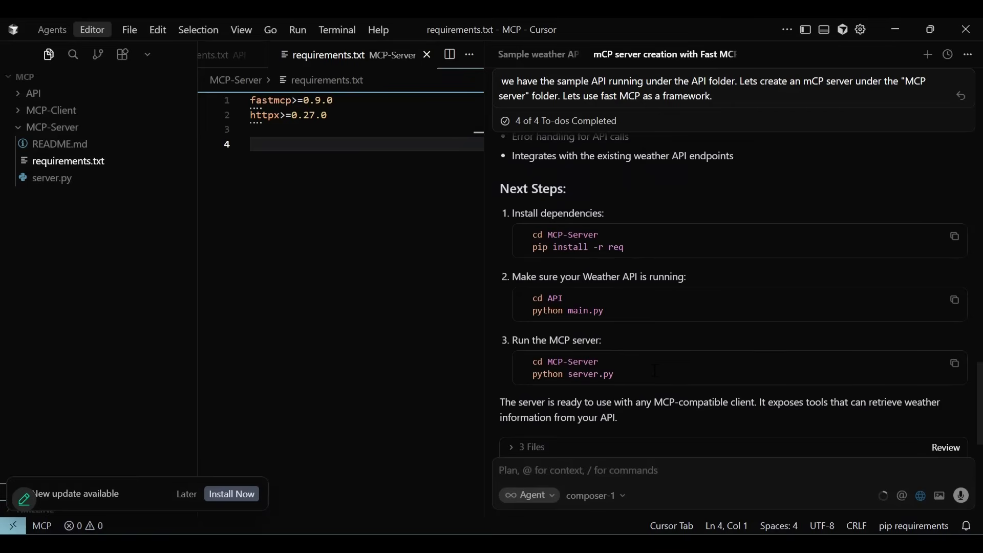
scroll(down, 3)
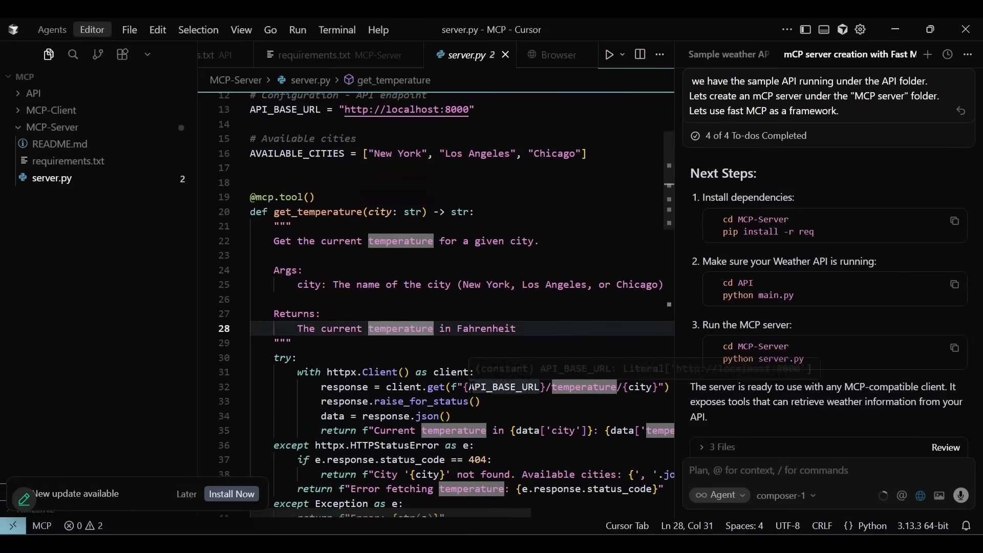
- Scroll through server.py's get_temperature and get_forecast tool code
scroll(down, 3)
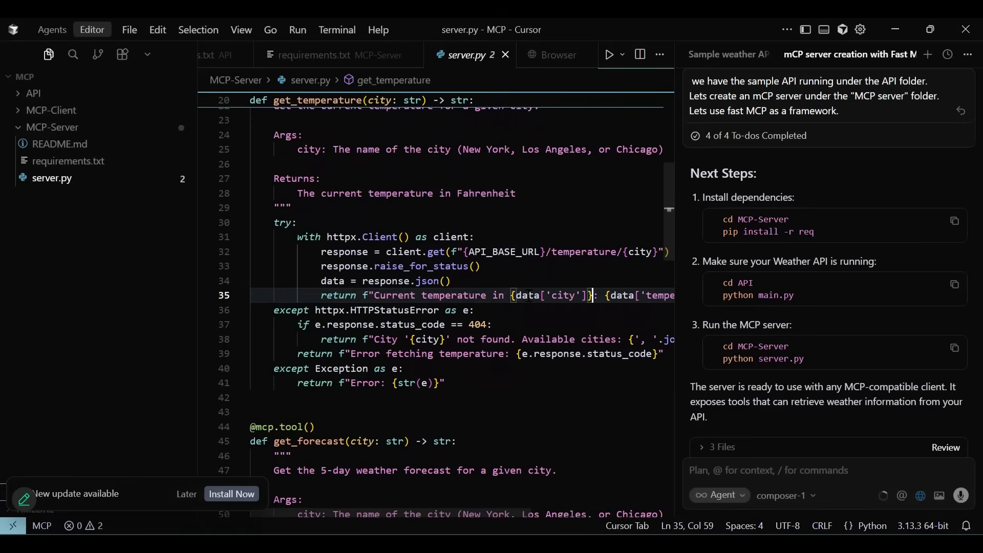
scroll(down, 3)
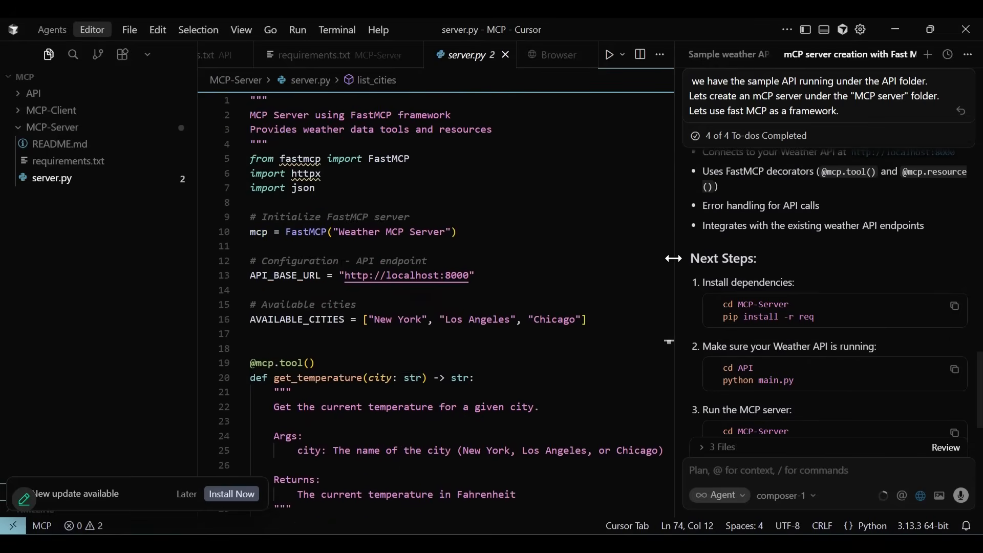
- Have the agent create and activate a venv in MCP-Server, then start the install request
text(create a virtual env under MCP-server folder & activate it)
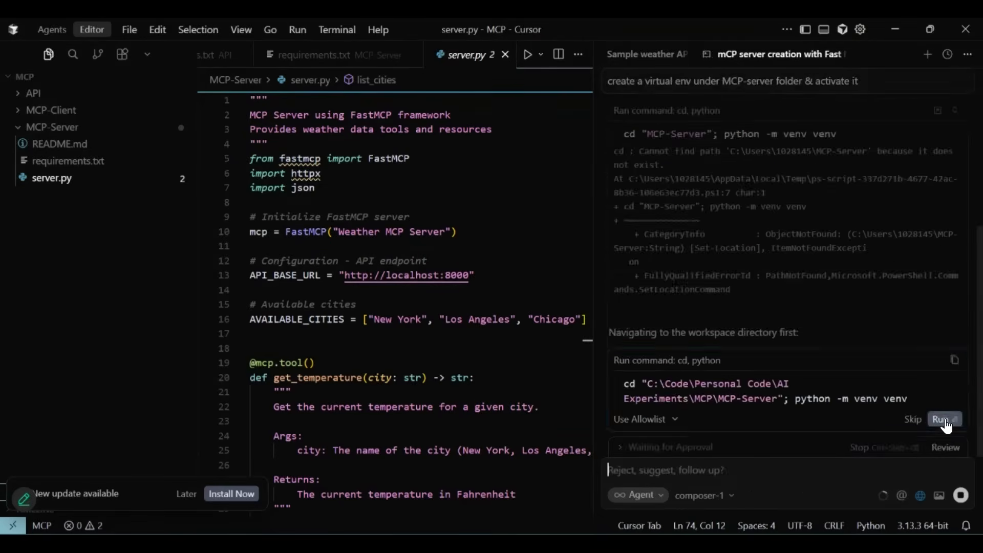
click(941, 419)
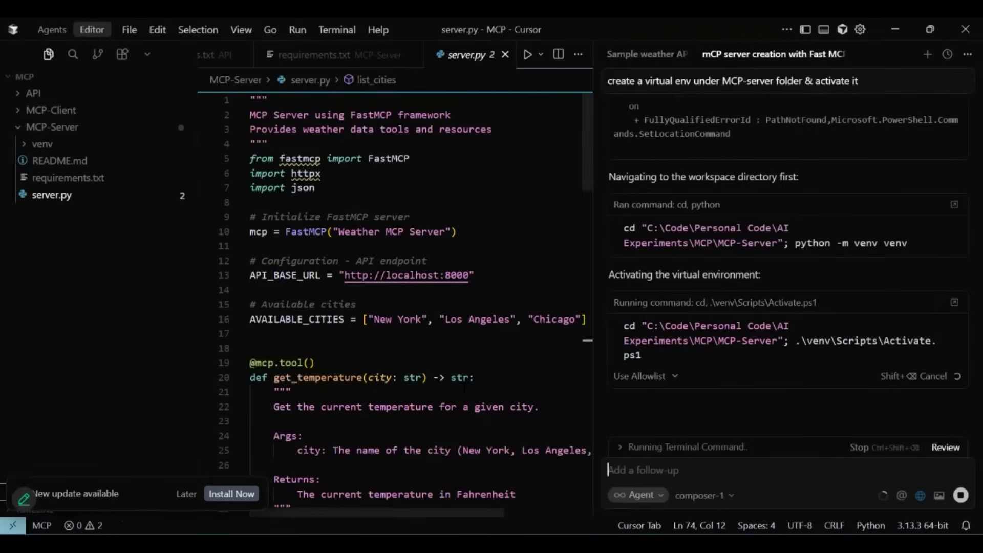
scroll(down, 3)
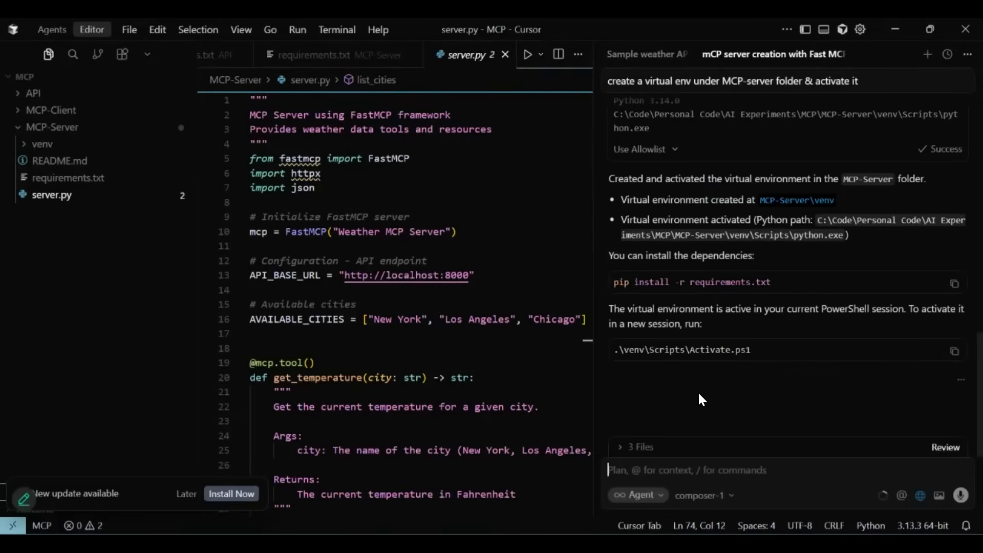
text(install requirements in)
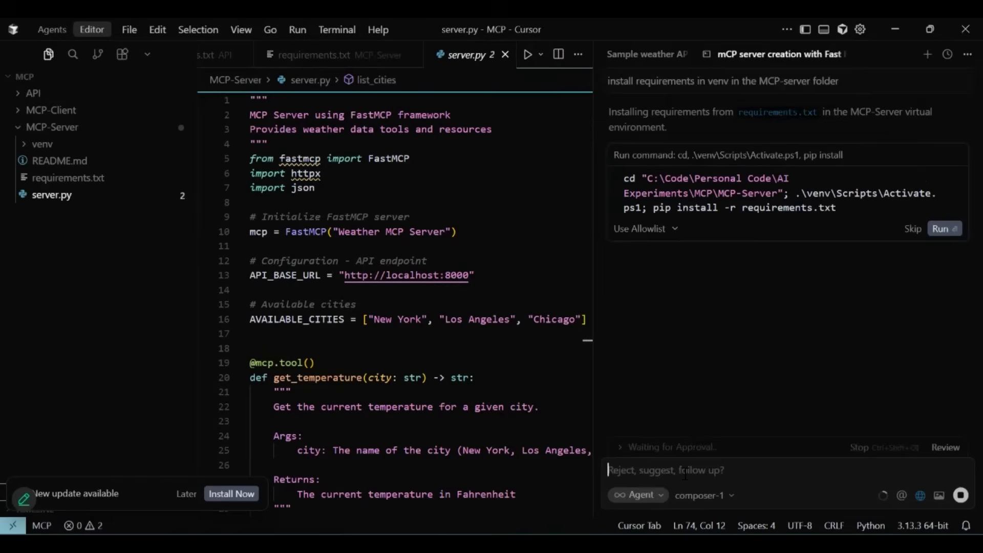
- Approve the pip install of MCP-Server requirements, including fastmcp and httpx, into its venv
click(940, 227)
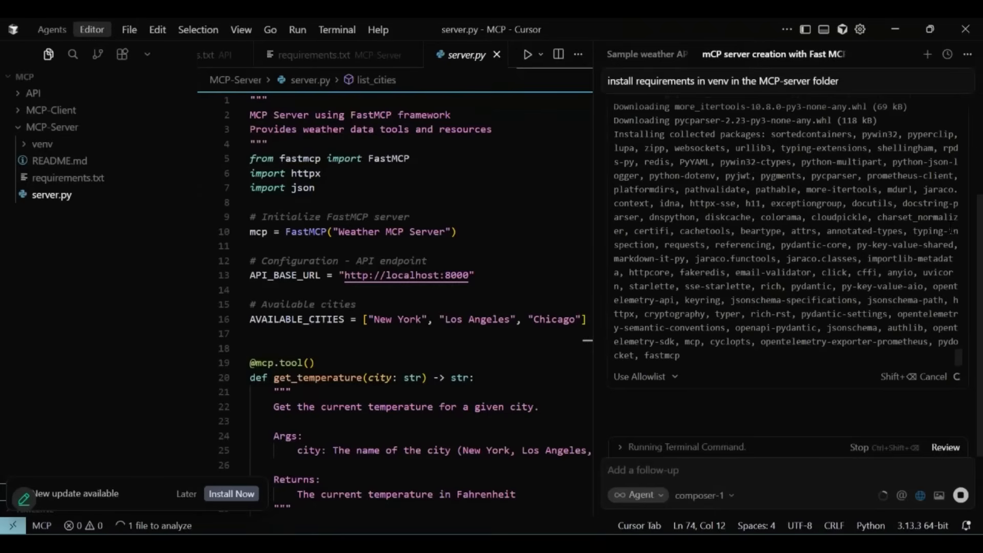
click(642, 469)
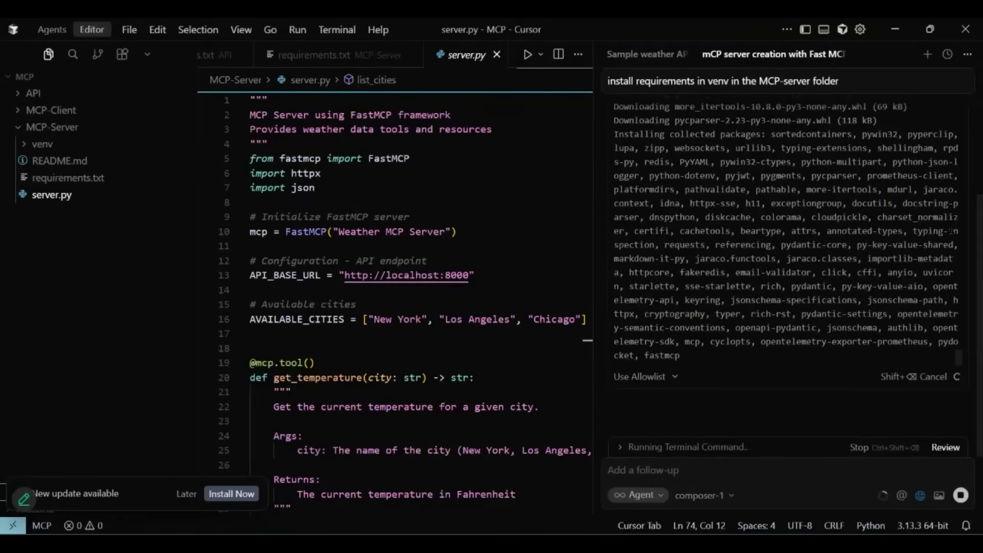
click(316, 55)
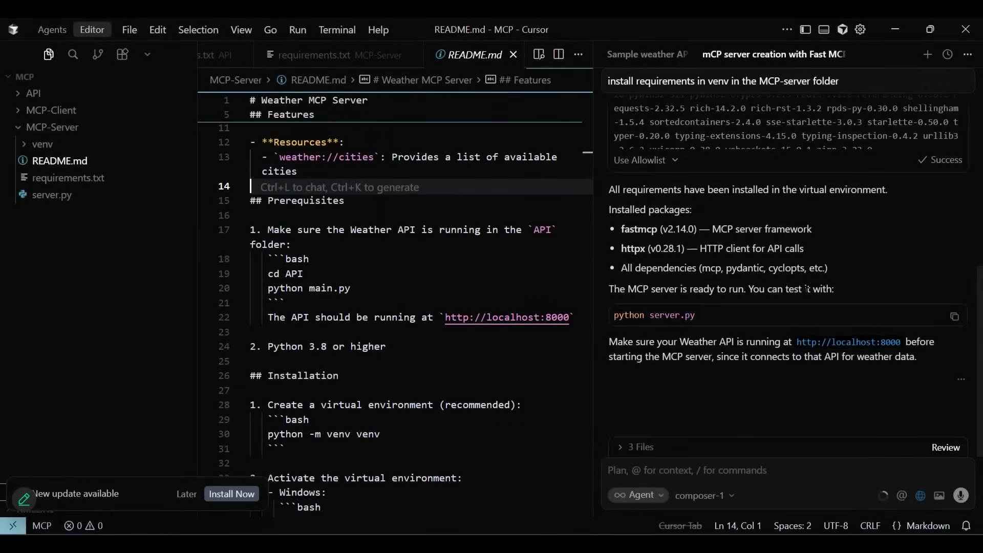
- Scroll through the README's Installation and Running the Server sections
scroll(down, 3)
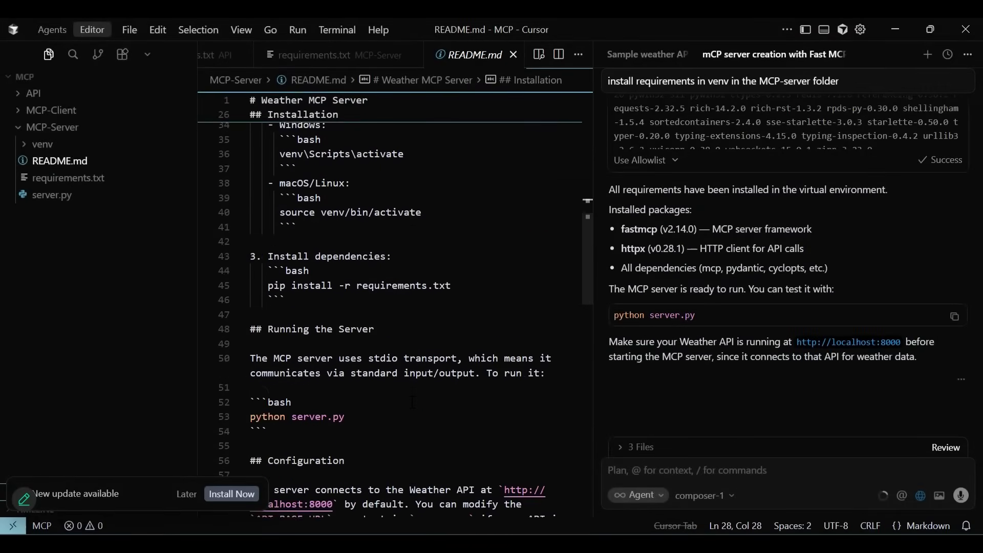
scroll(down, 3)
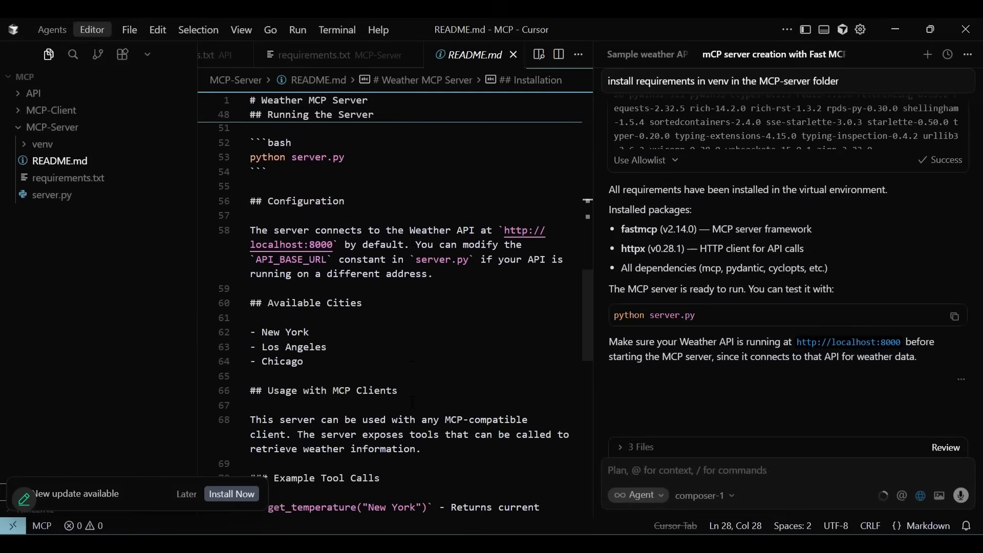
scroll(down, 3)
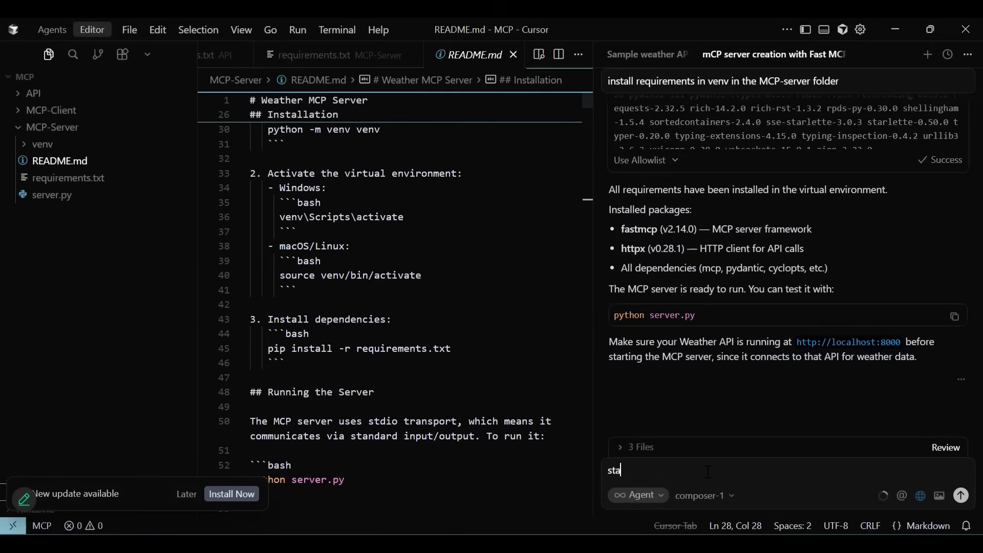
- Have the agent run python server.py to start the Weather MCP Server over stdio
text(start the mcp server)
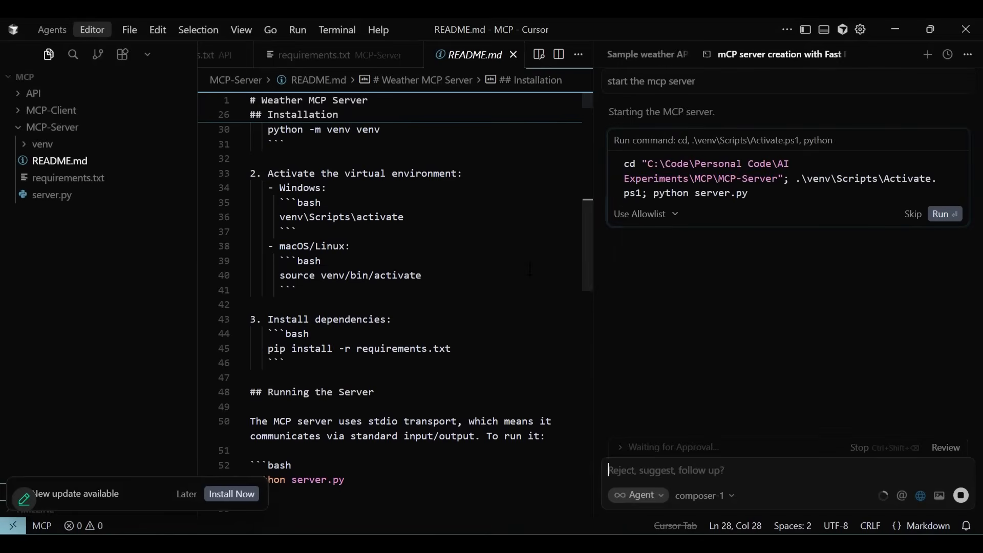
click(940, 214)
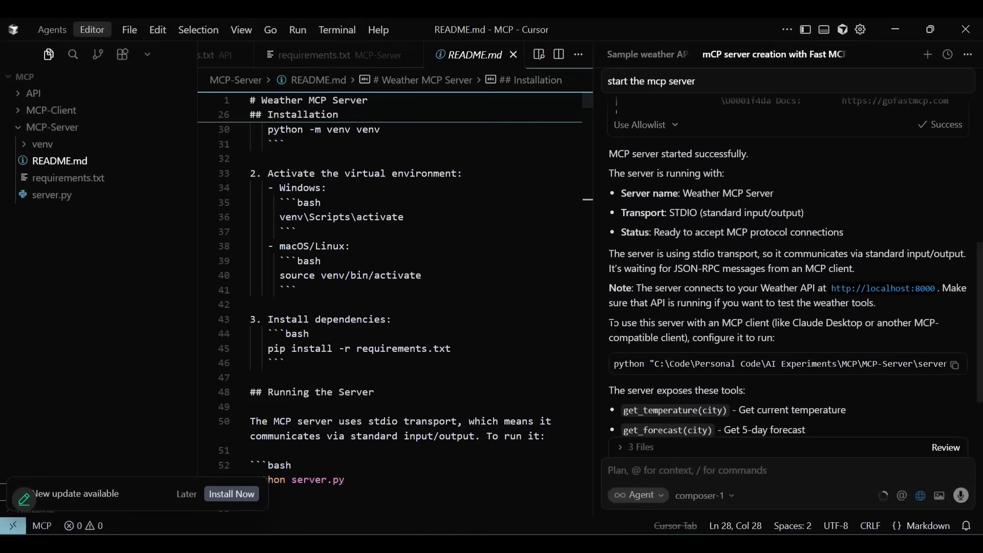
drag(611, 321, 773, 337)
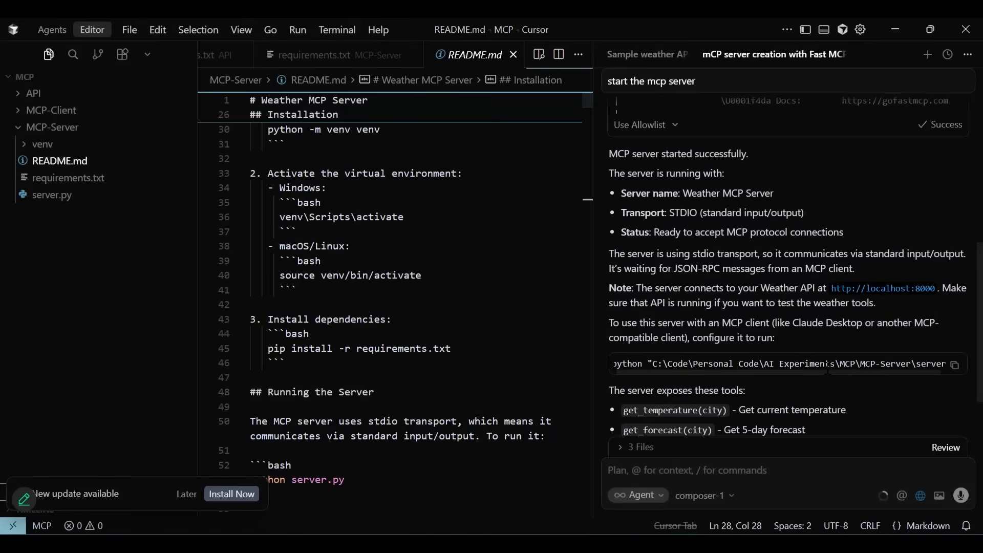
scroll(down, 3)
text(We have an MCP server running in the "MCP-server" folder)
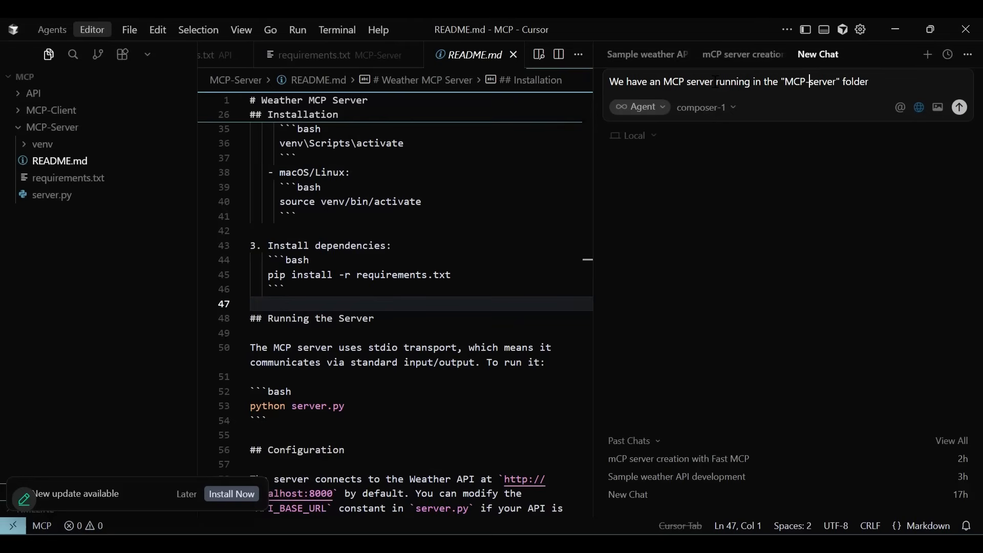
- Request a FastMCP client with tools to test the integration, built in the 'MCP-Client' folder
text(, lets build an MCP client to connect to the server & invoke s)
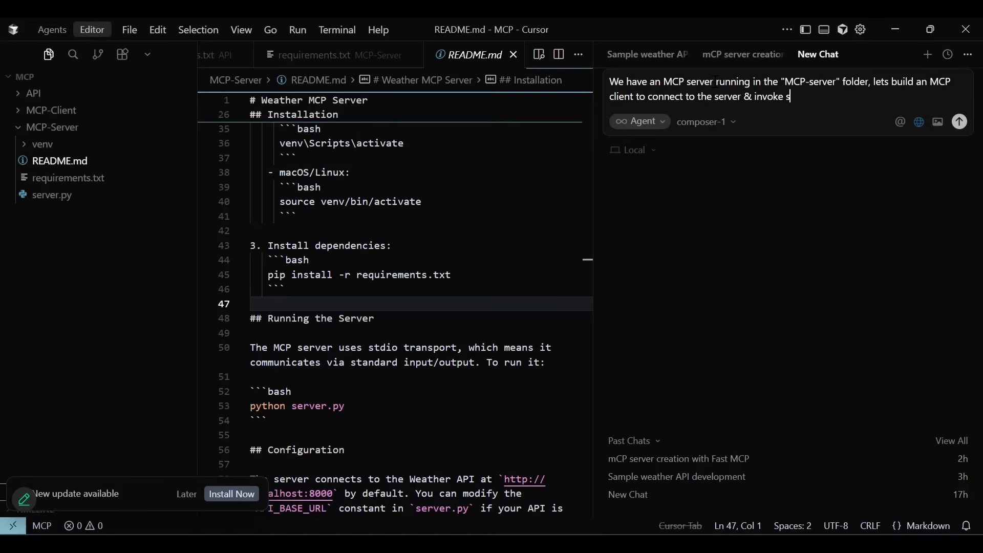
text(ome tools to test the integration.)
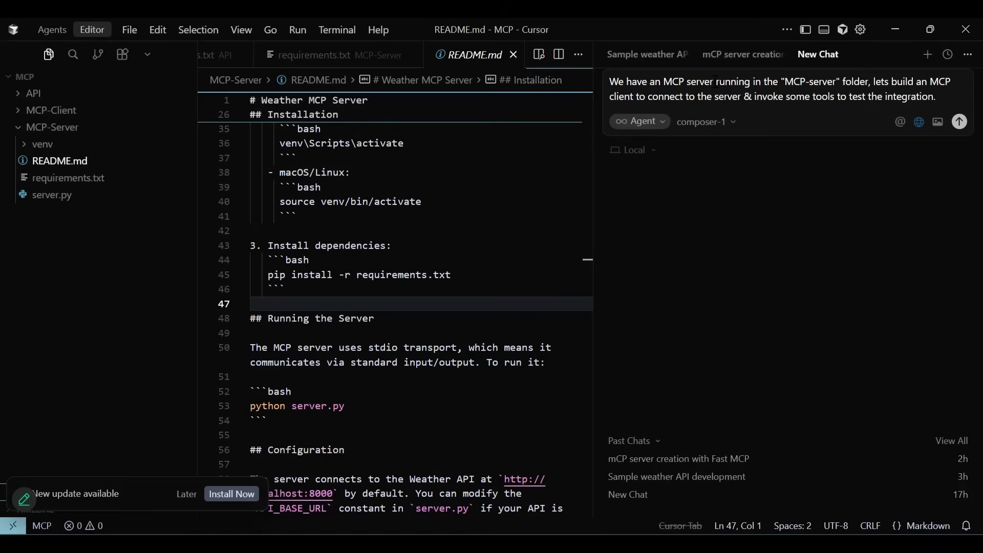
text(We should use Fast MCP framework for this)
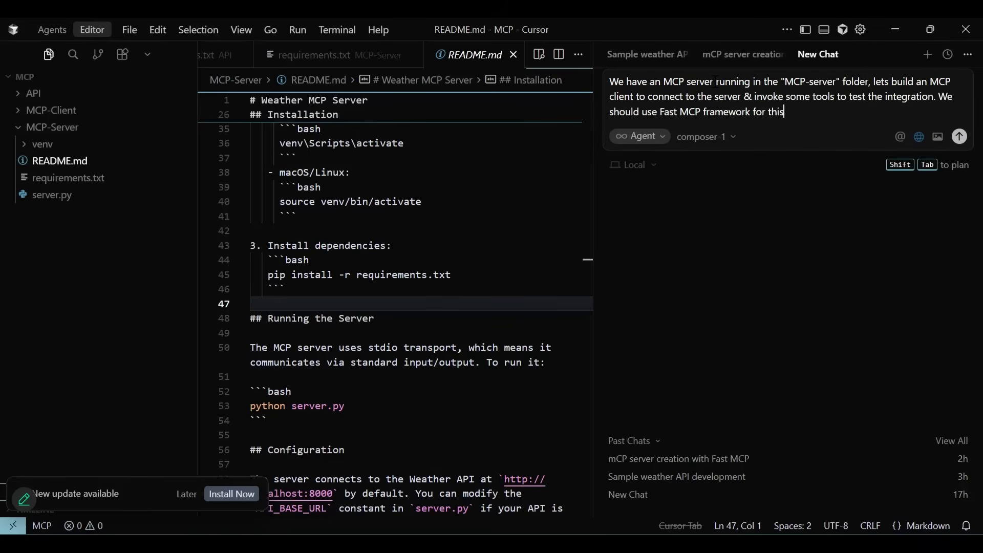
text(in the)
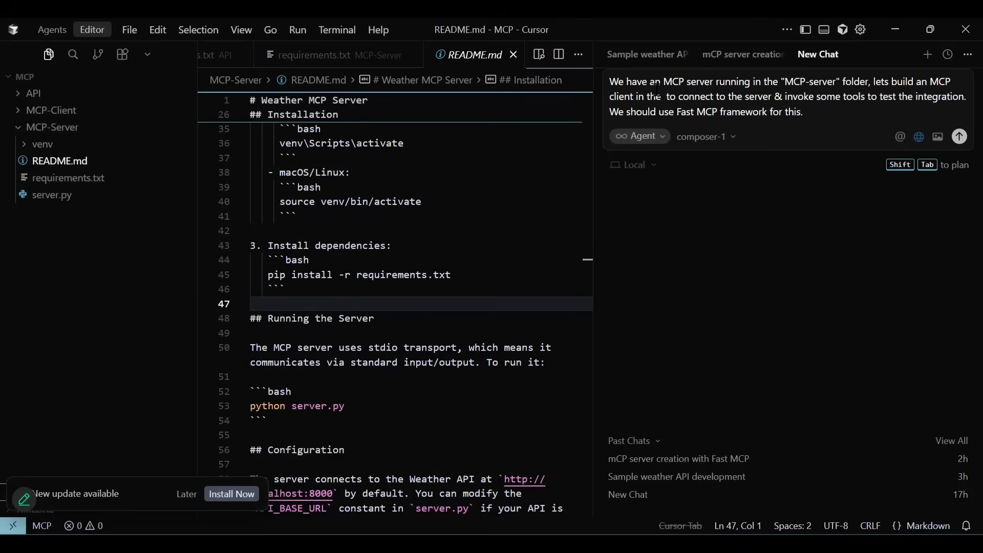
text("MCP-Client" folder)
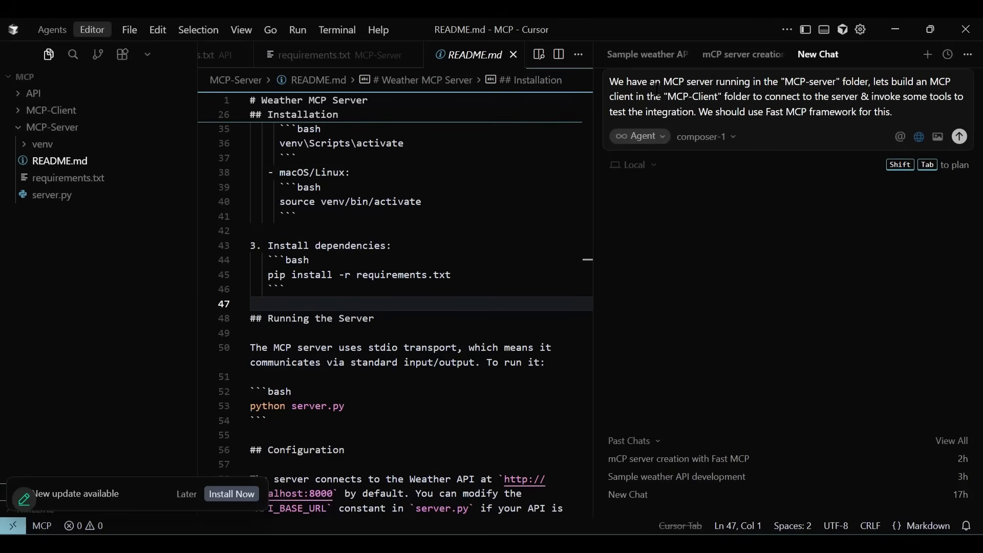
click(959, 136)
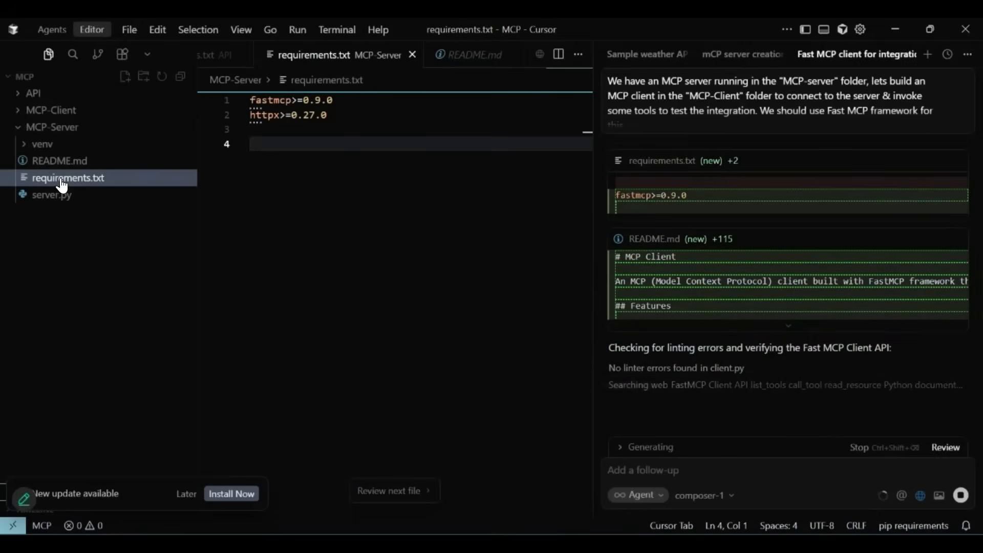
- Review requirements.txt, allow the web search, and keep client.py, requirements.txt and README.md
click(389, 490)
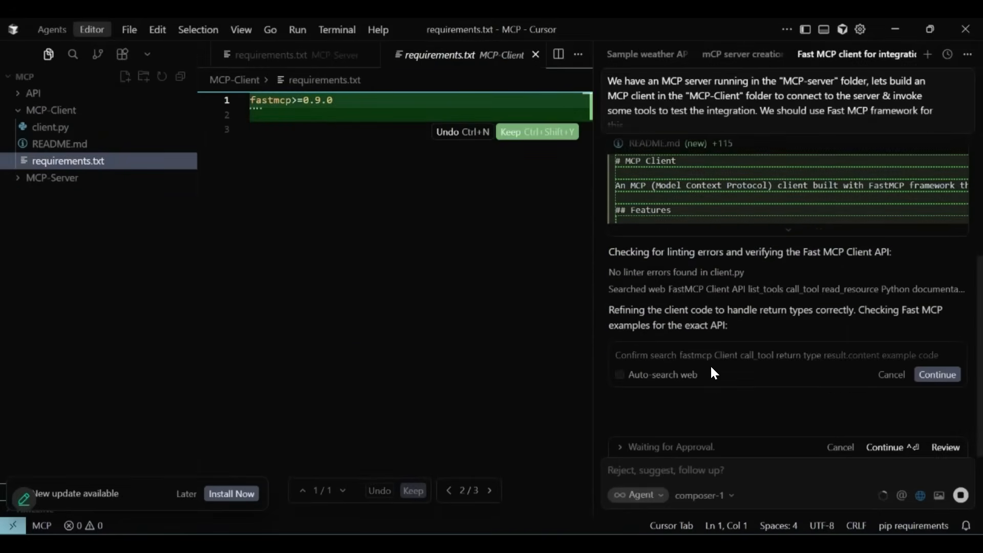
click(936, 375)
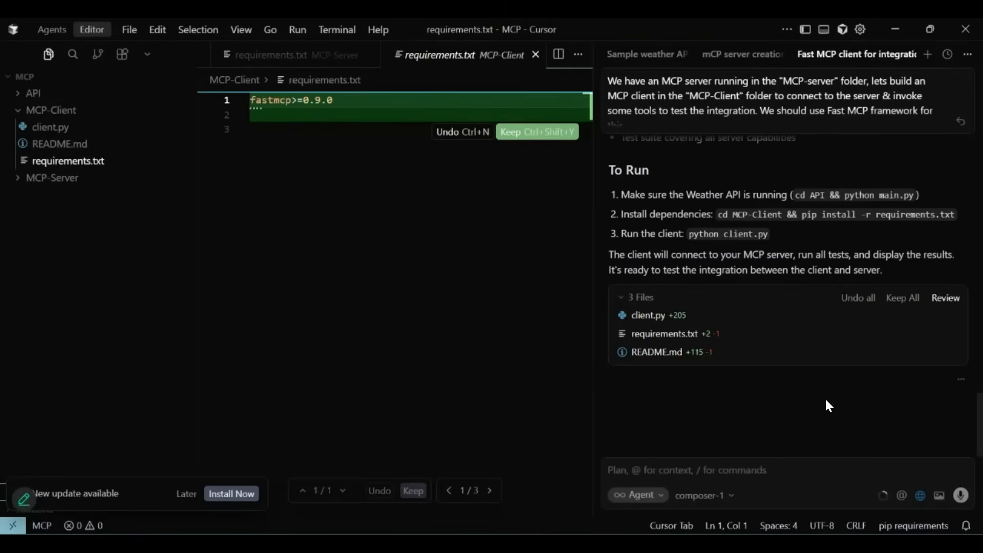
mouse_move(695, 248)
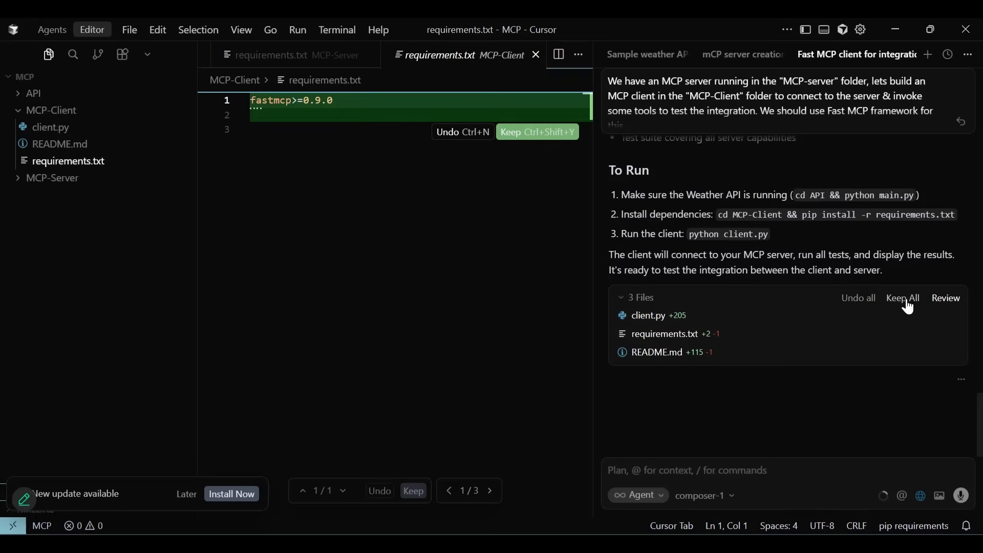
click(901, 298)
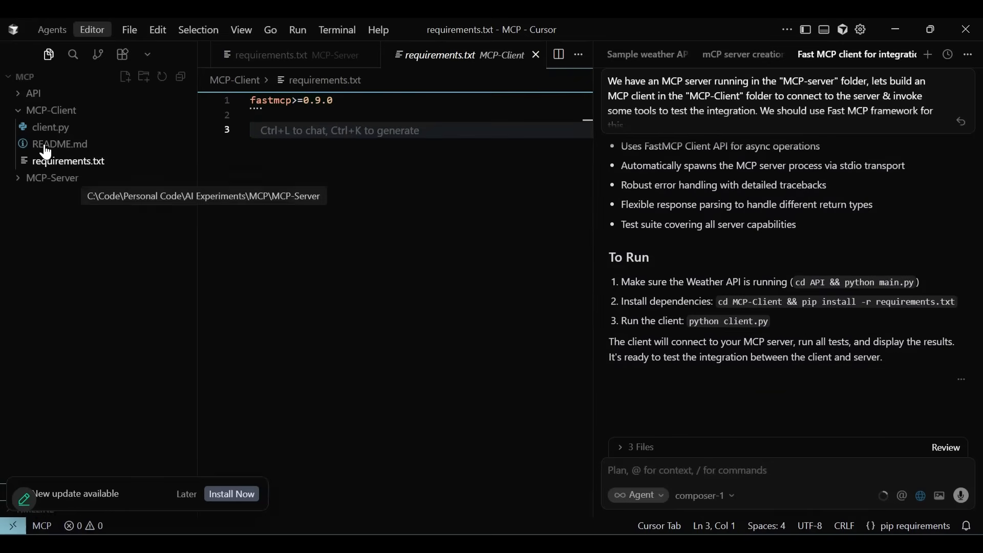
click(50, 127)
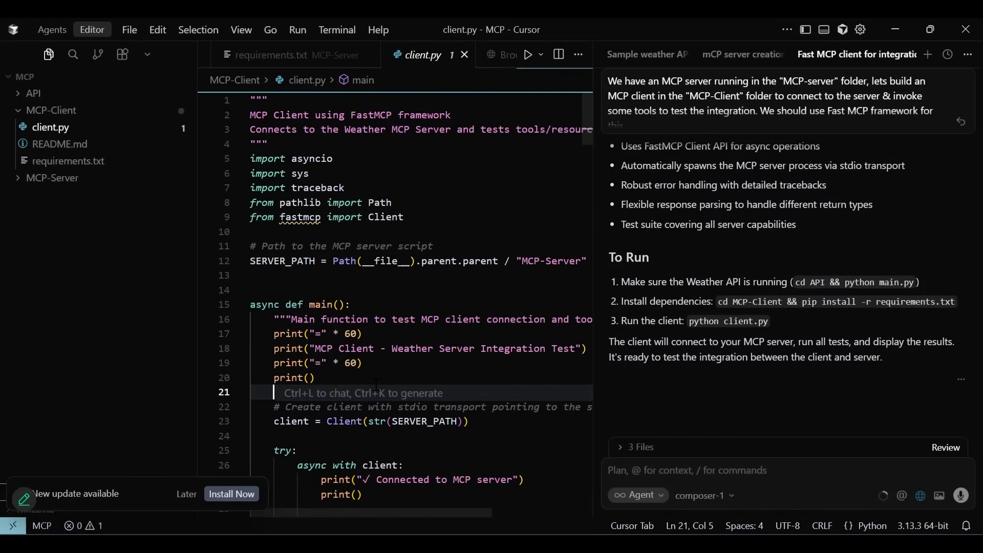
scroll(down, 3)
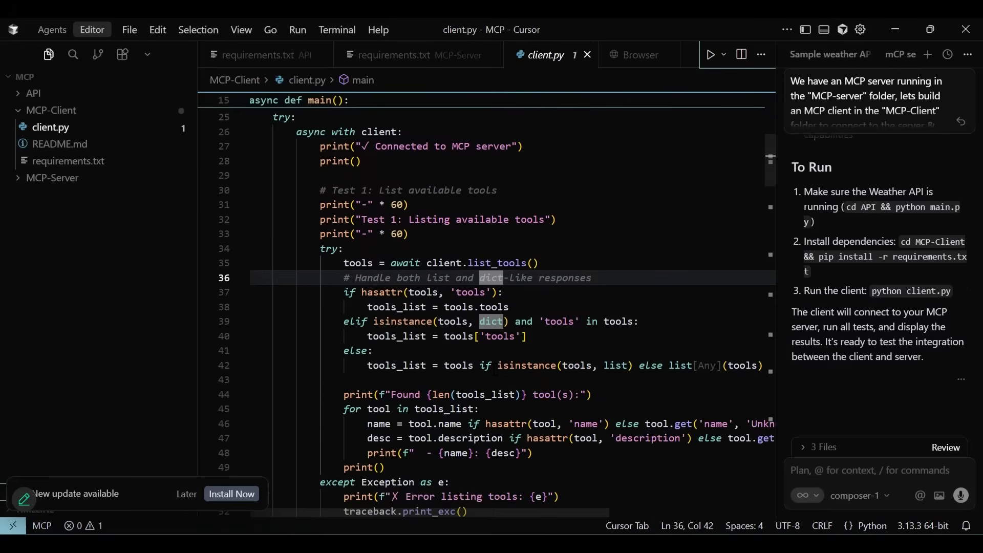
scroll(down, 3)
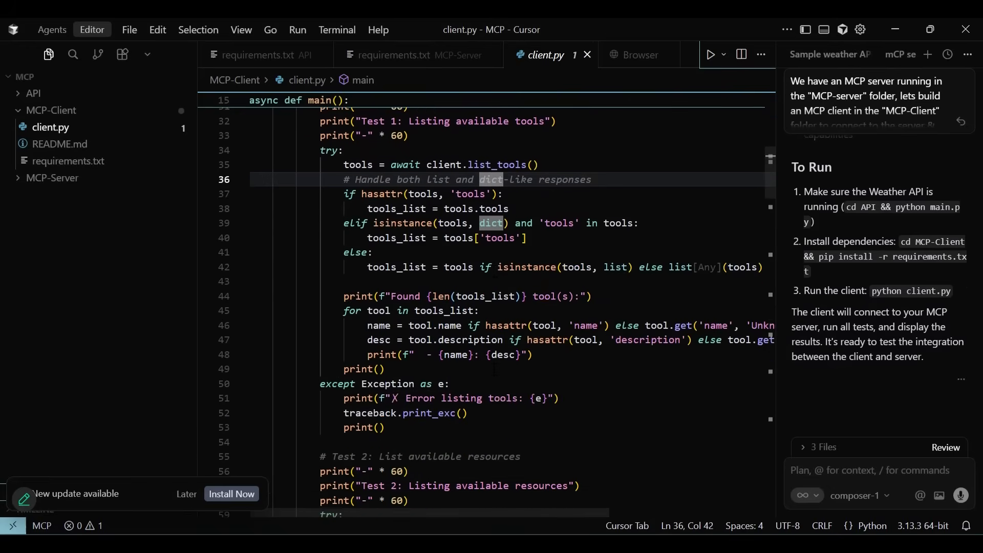
scroll(down, 3)
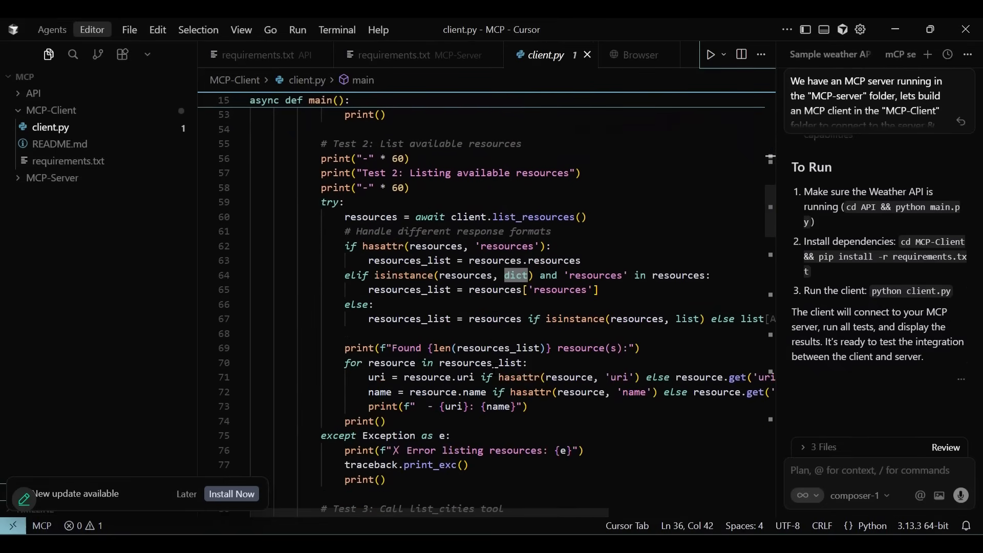
scroll(down, 3)
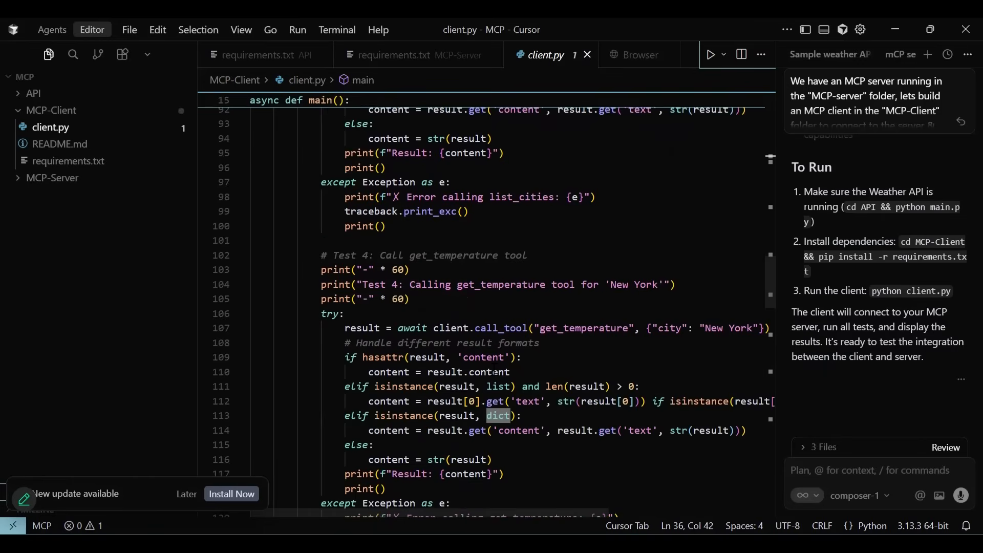
scroll(down, 3)
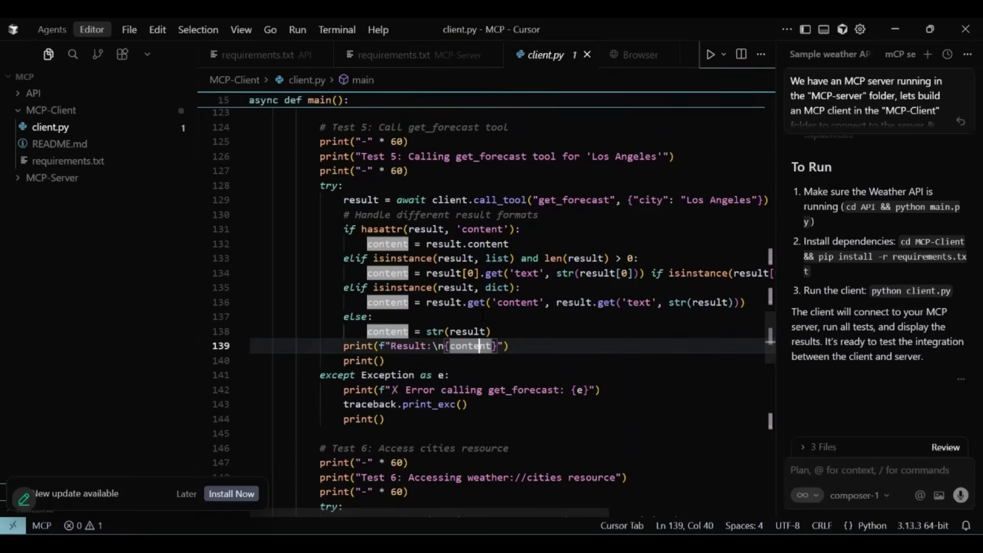
scroll(down, 3)
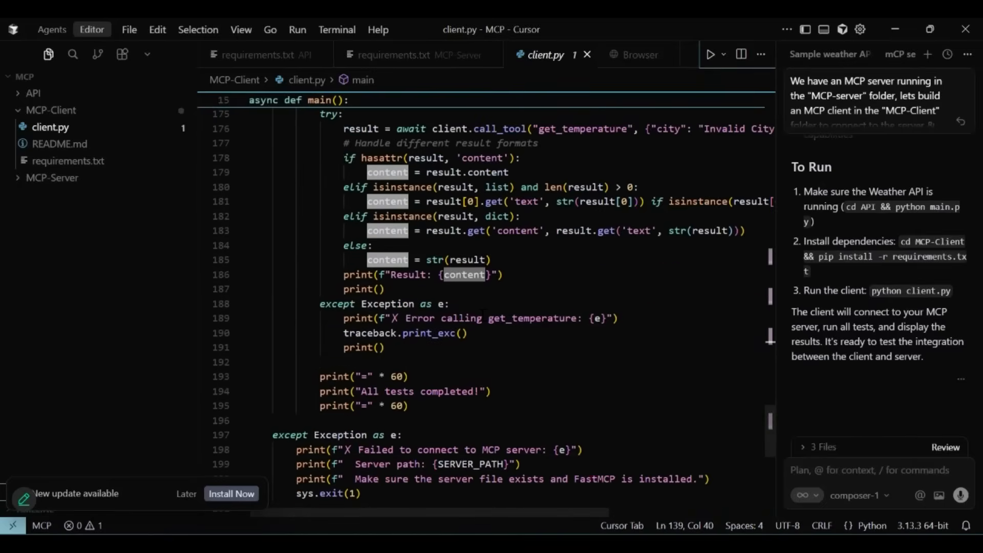
scroll(down, 3)
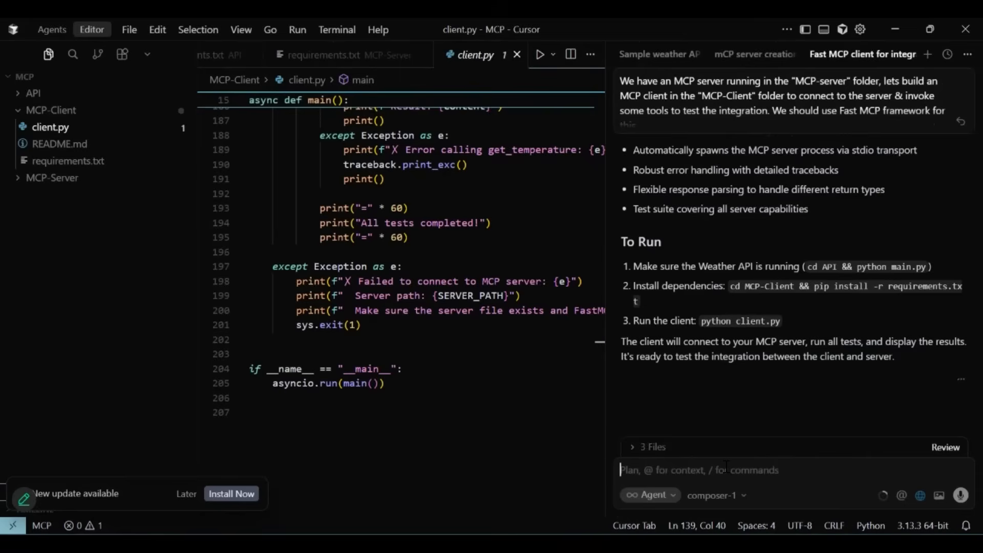
- Ask the agent to create and activate a virtual environment in the MCP-Client folder
text(cre)
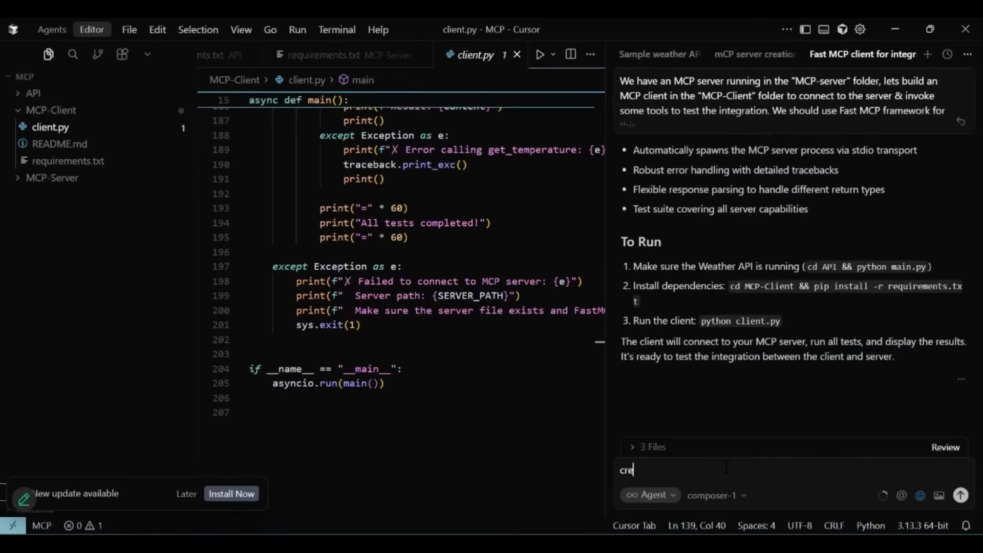
text(ate a v)
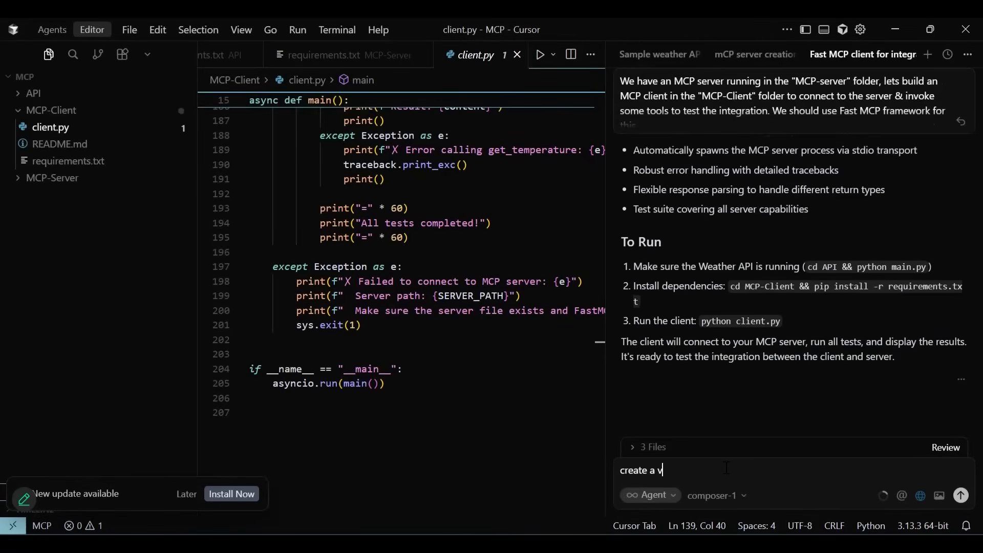
text(irtual env i)
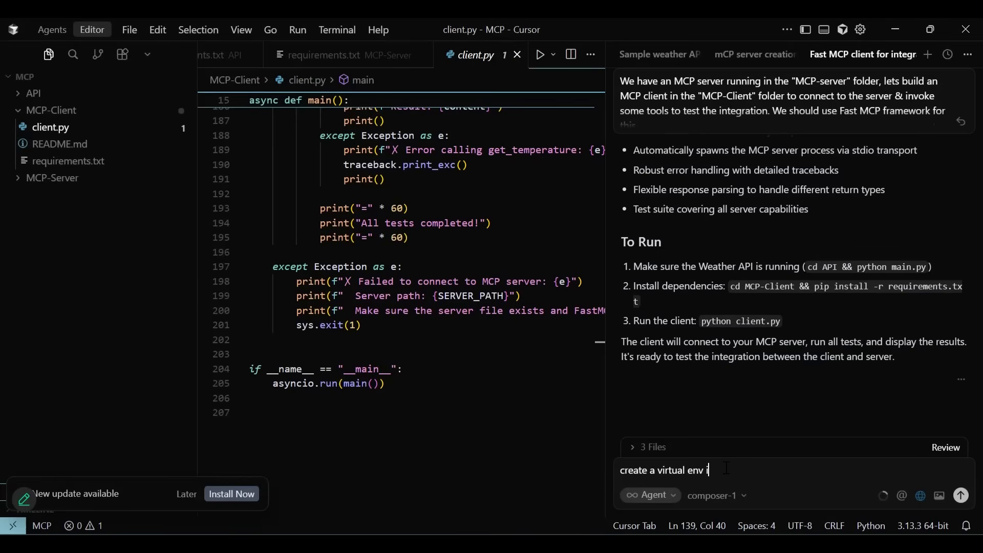
text(n the mcp)
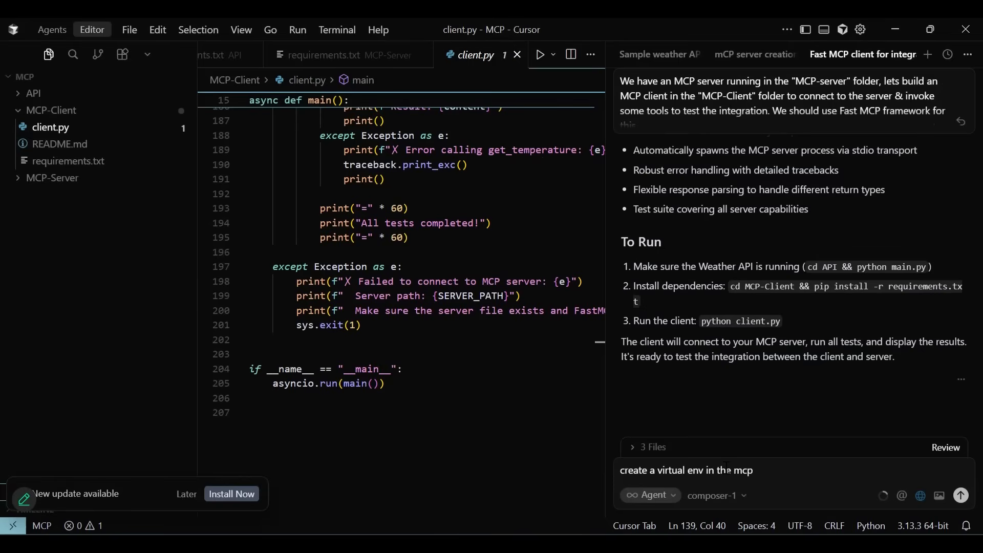
text(client fold)
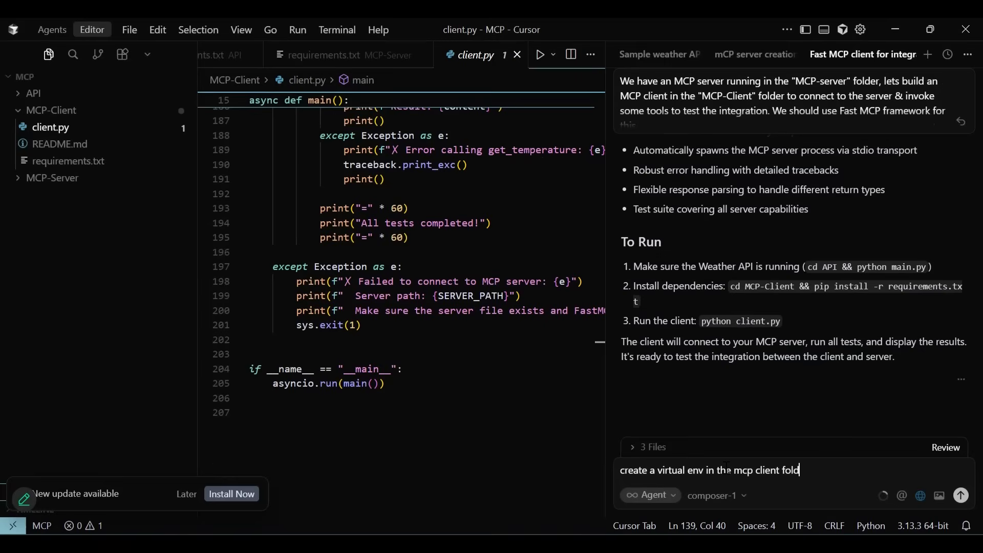
text(& act)
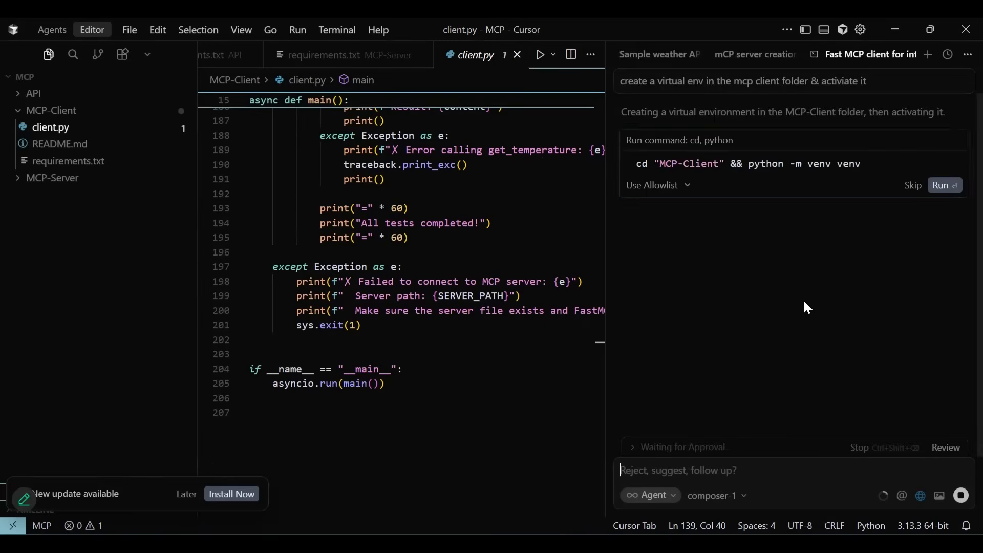
- Approve the venv creation and activation commands, then request installing the requirements
click(942, 185)
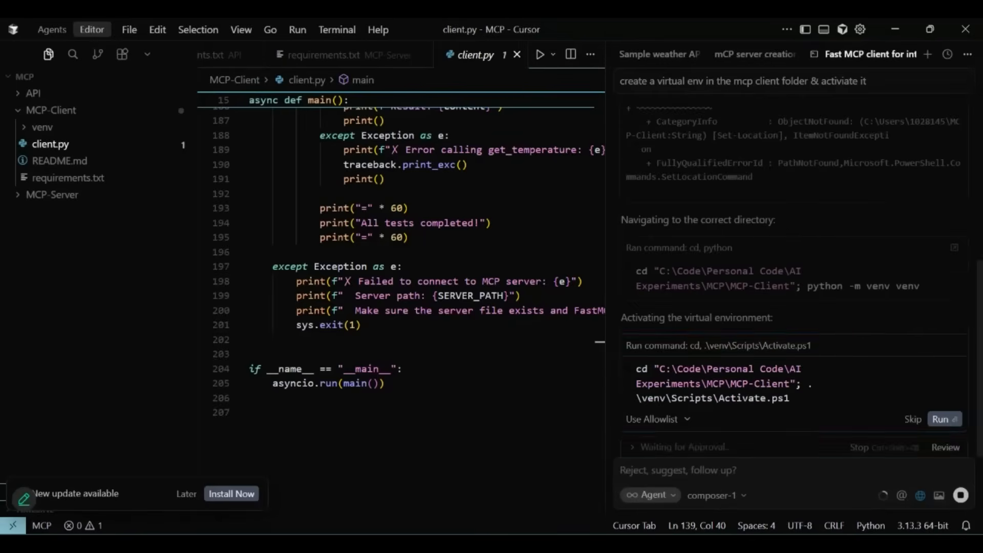
click(944, 418)
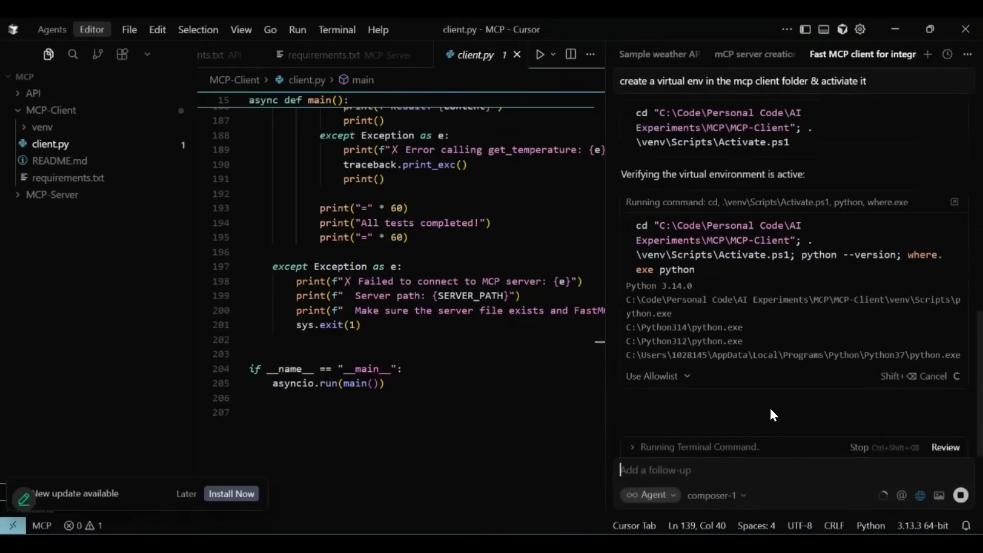
text(install the requirements in the venv)
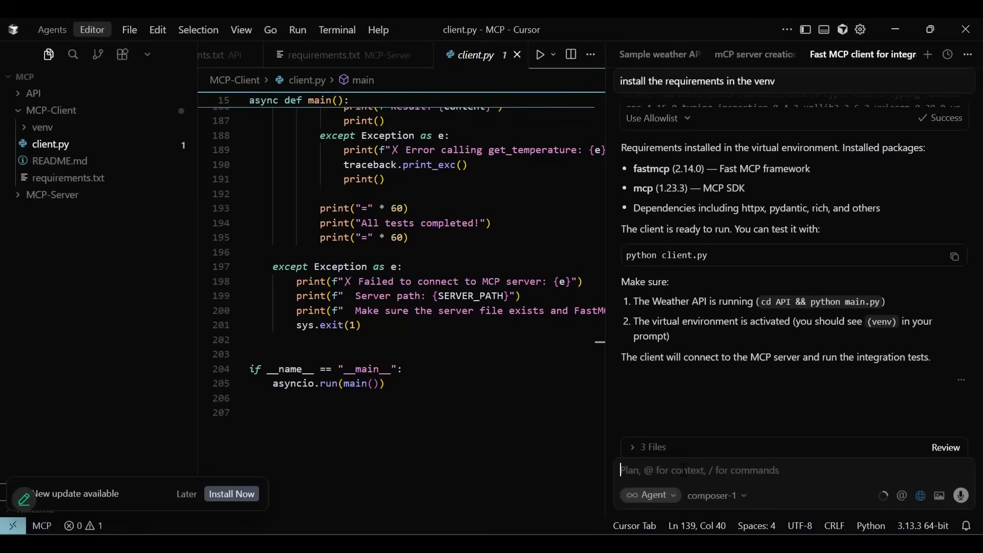
- Have the agent run the MCP client against the Weather server, with all tests passing
text(run)
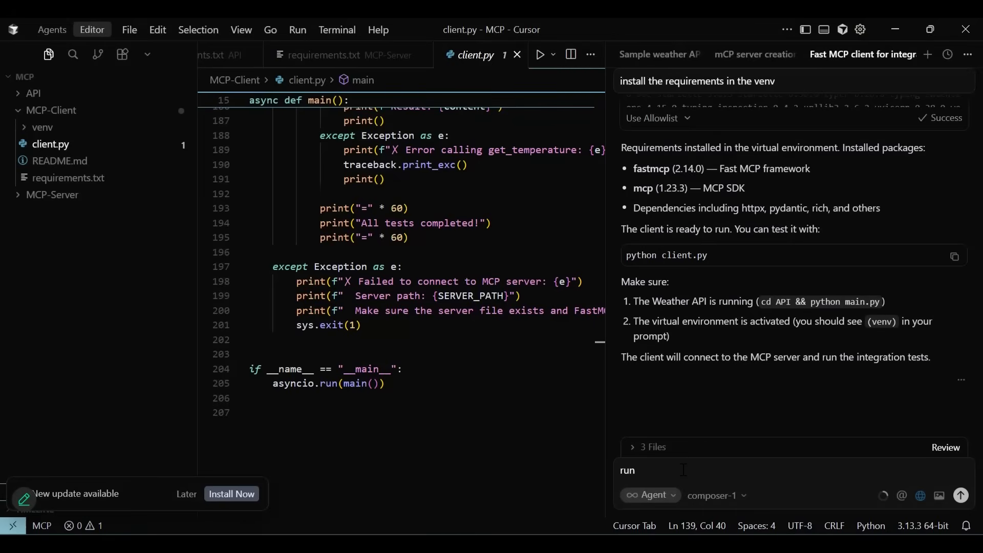
text(th)
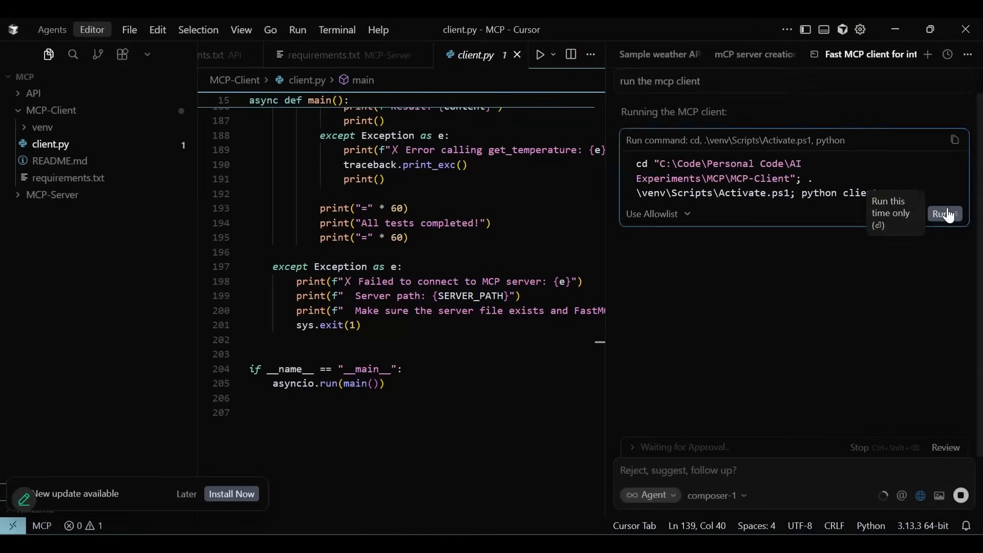
click(944, 214)
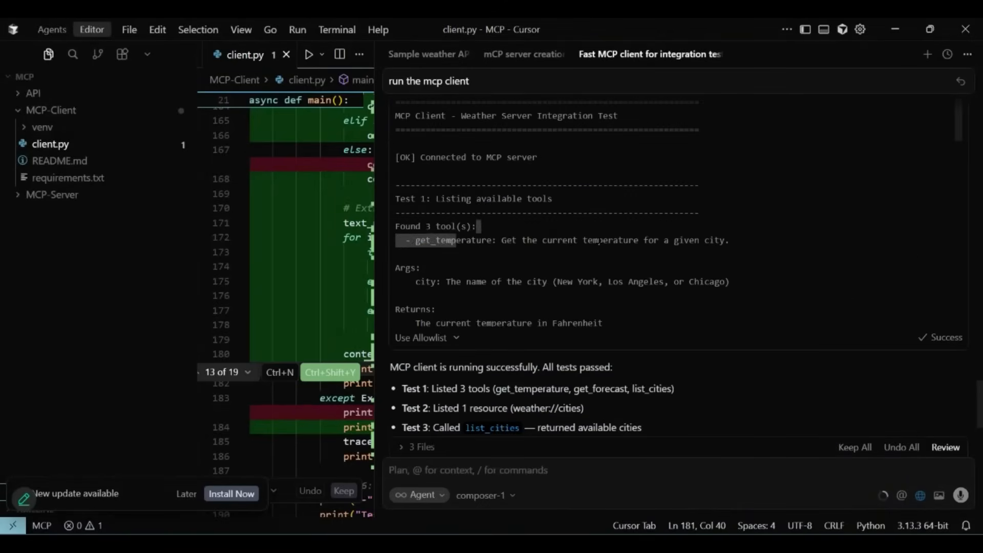
scroll(down, 3)
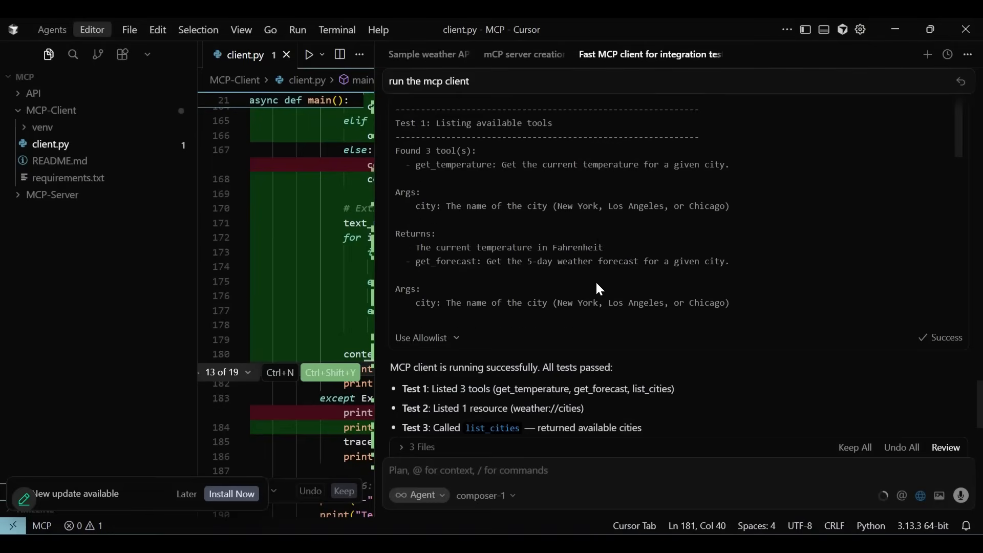
scroll(down, 3)
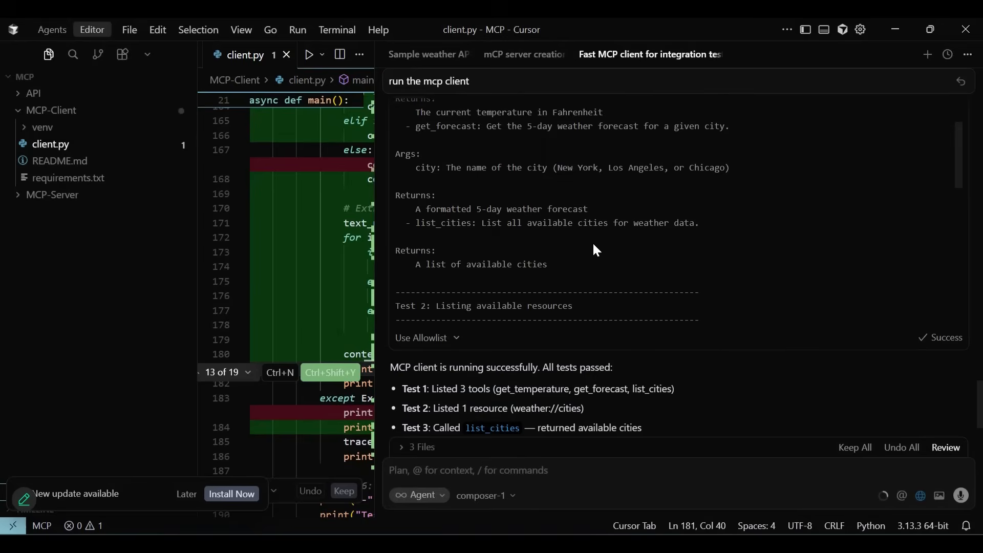
scroll(down, 3)
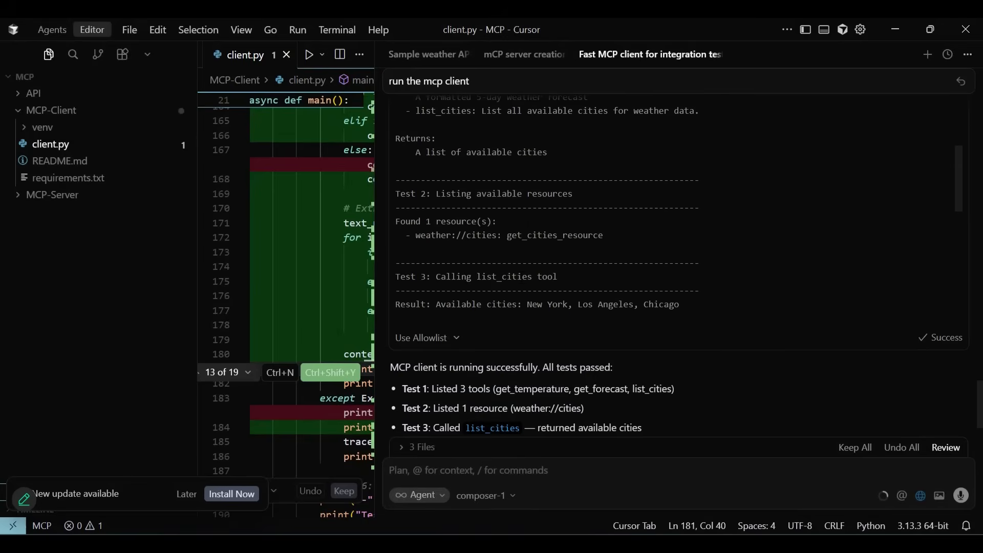
scroll(down, 3)
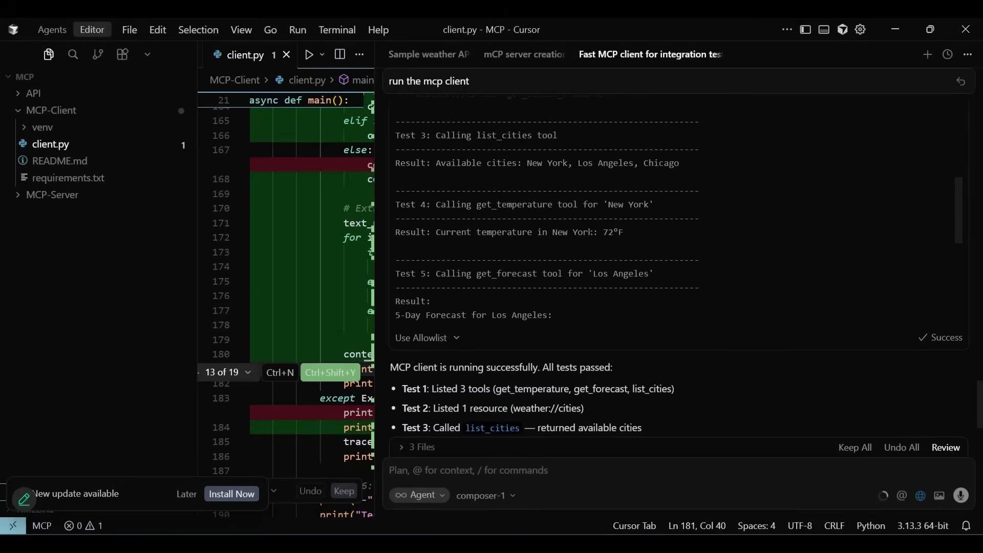
scroll(down, 3)
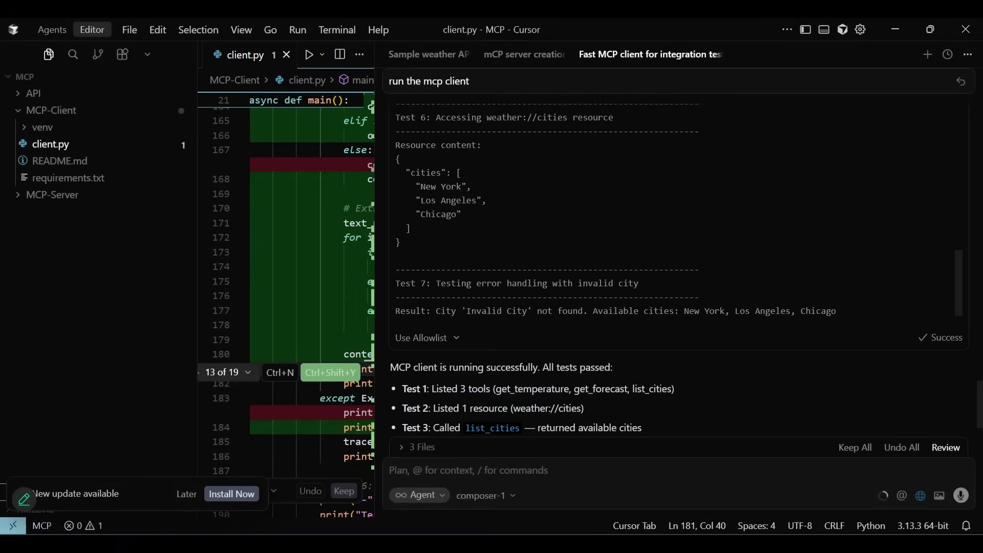
scroll(down, 3)
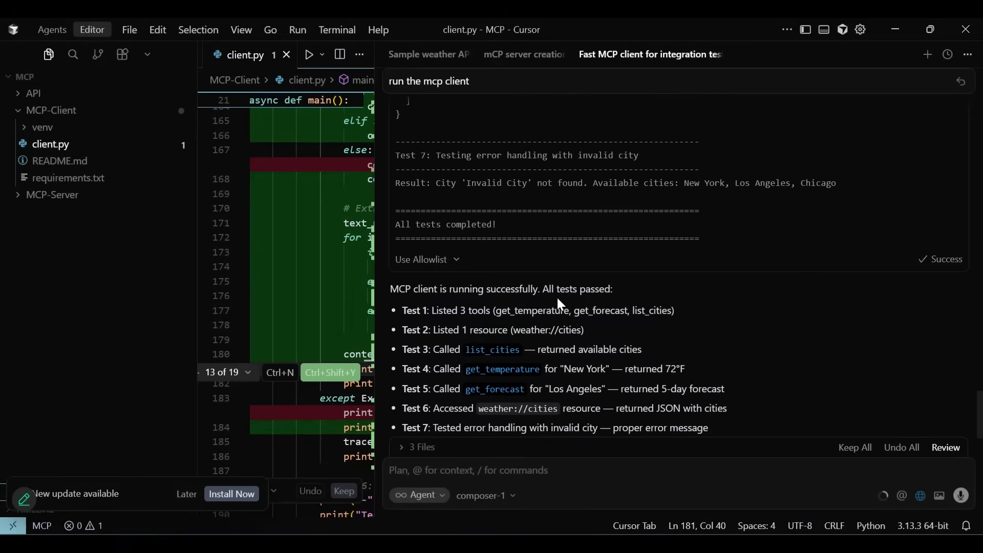